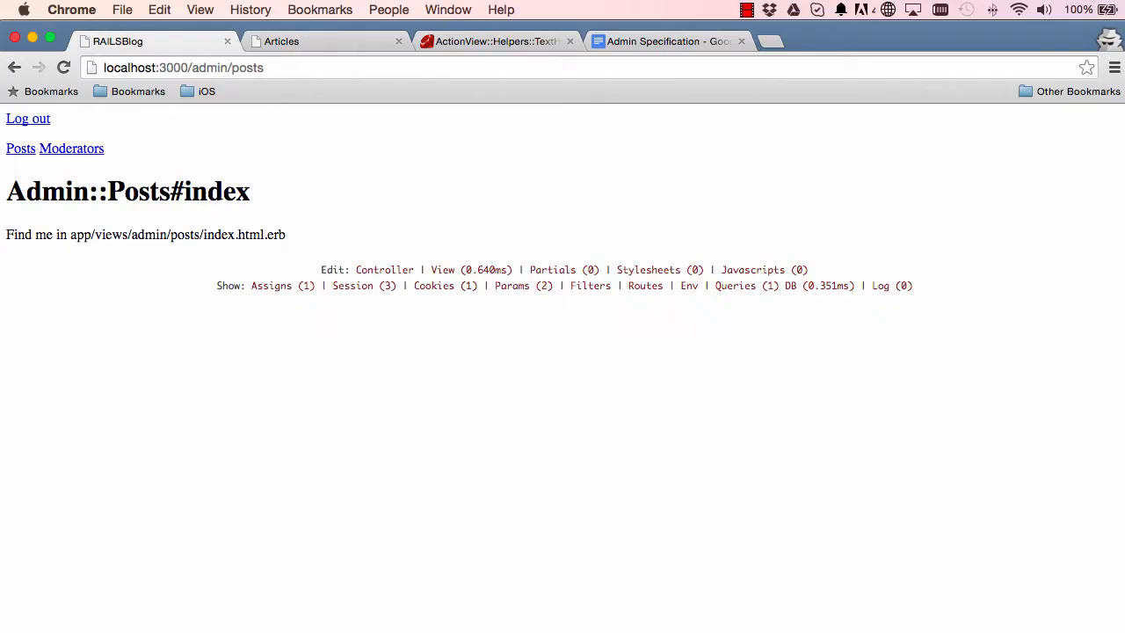
pyautogui.moveTo(227, 329)
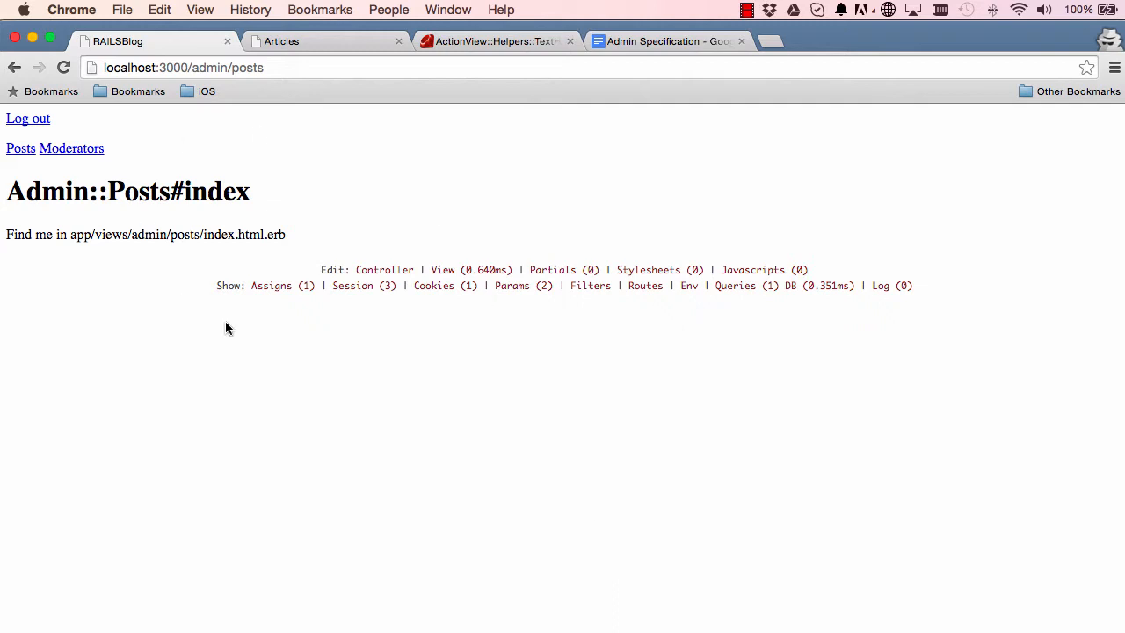
pyautogui.moveTo(258, 341)
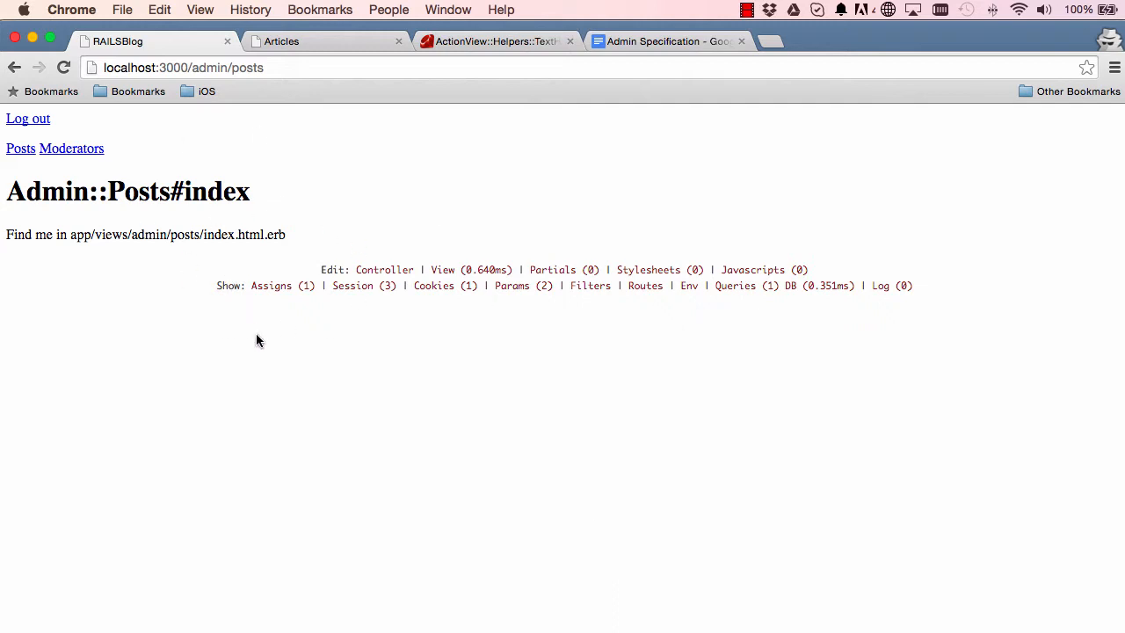
# Switch Chrome to the Articles tab showing the Bootstrap admin articles template
pyautogui.click(299, 42)
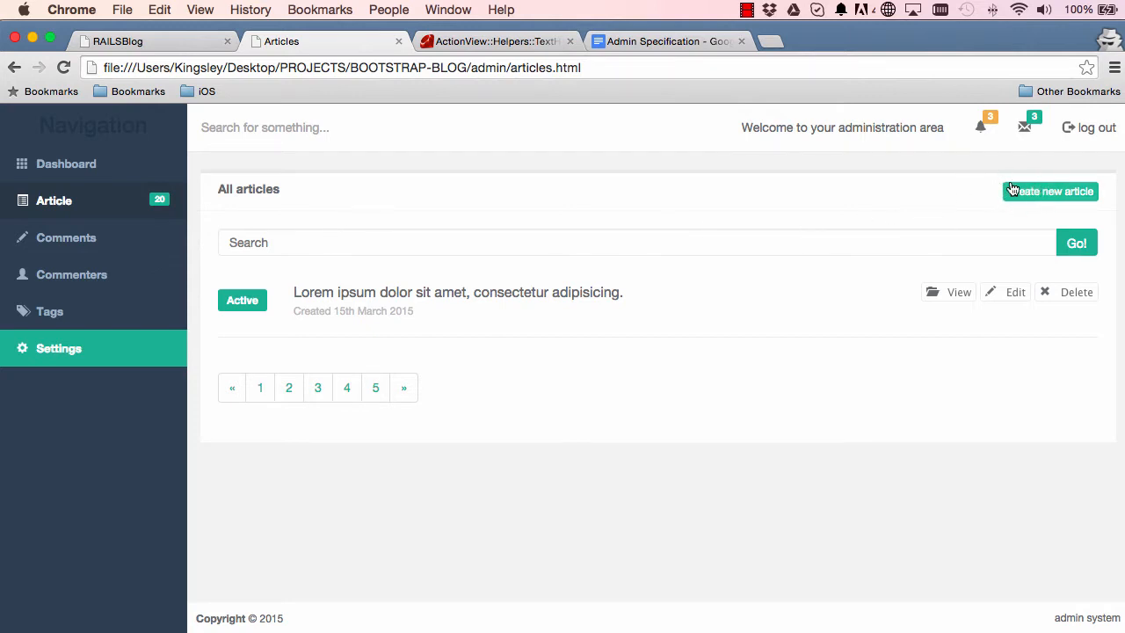
pyautogui.moveTo(798, 249)
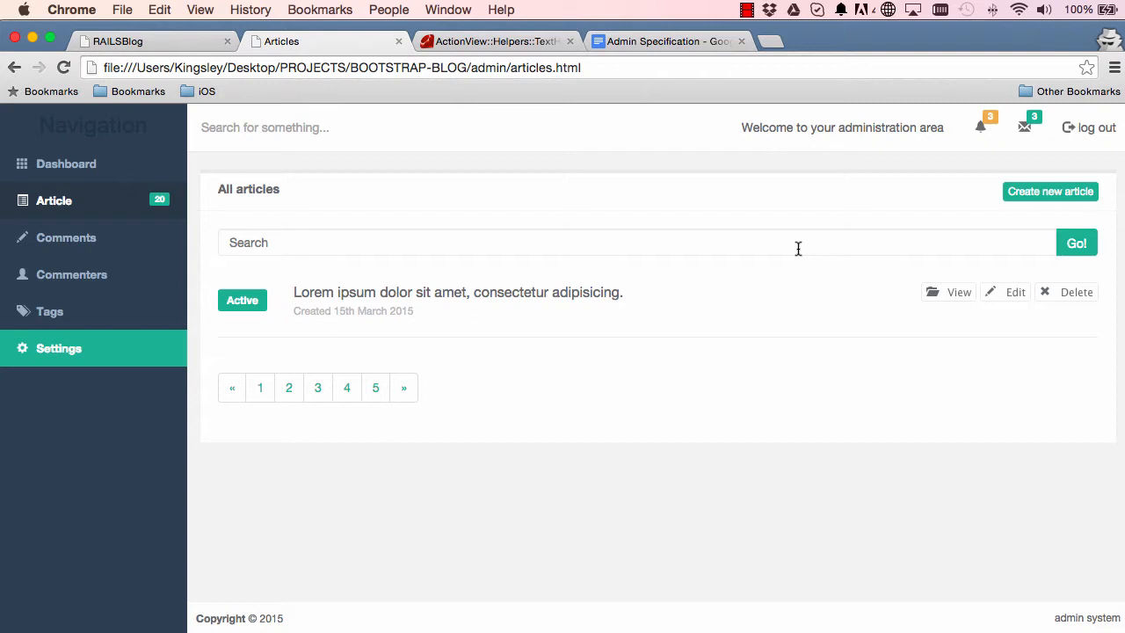
pyautogui.moveTo(385, 337)
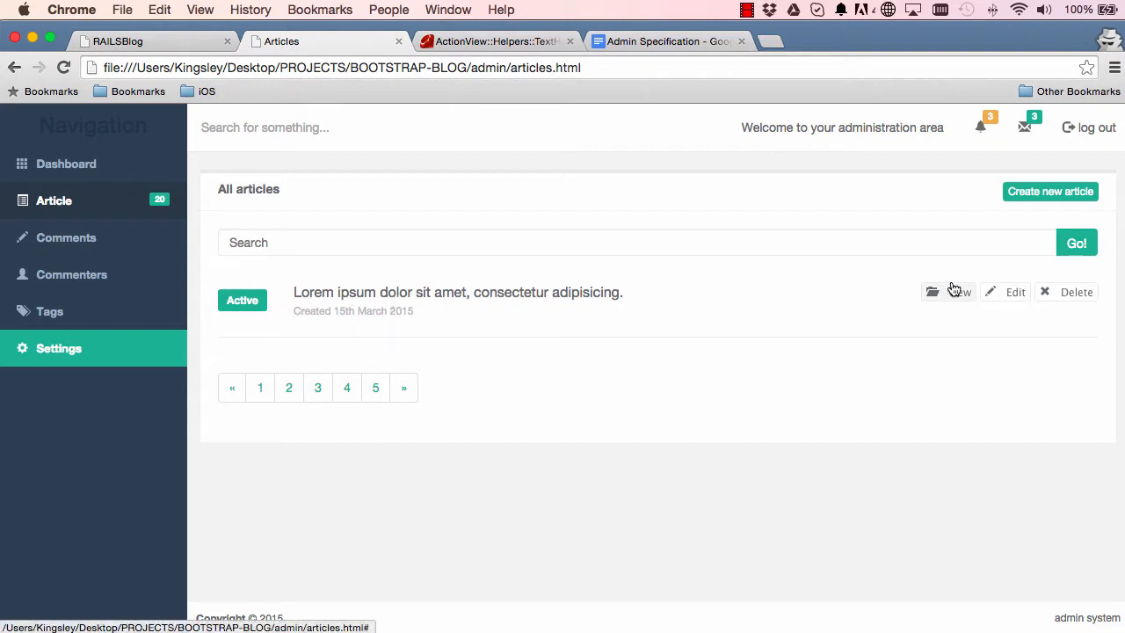
pyautogui.moveTo(356, 390)
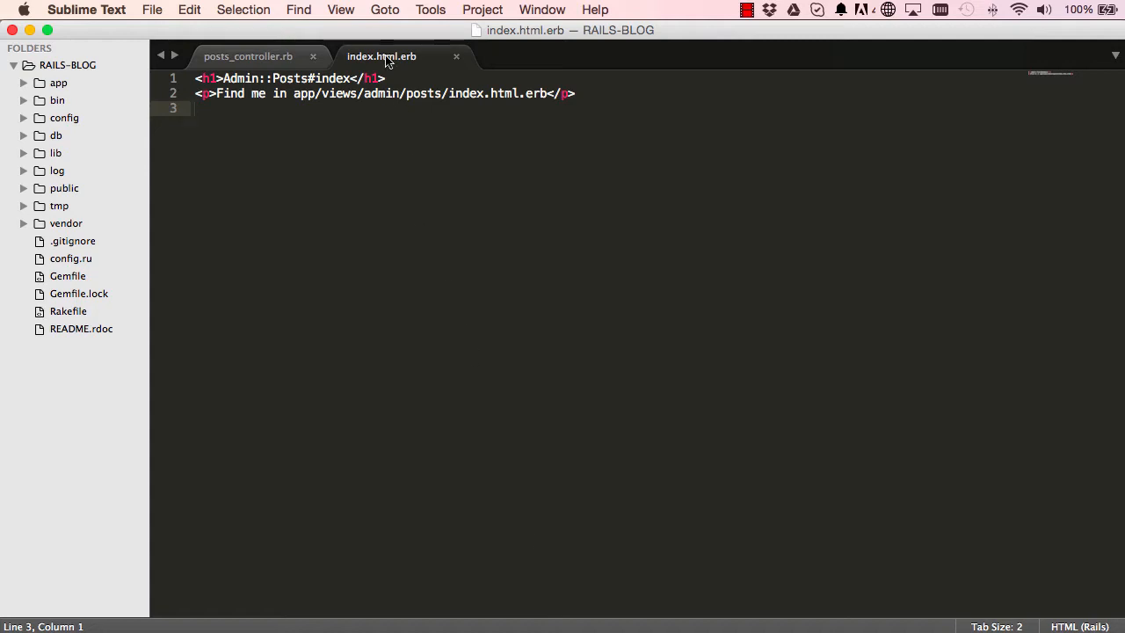
# Replace the index view's paragraph with <%= link_to 'New Post', new_admin_post_path %>
pyautogui.click(248, 56)
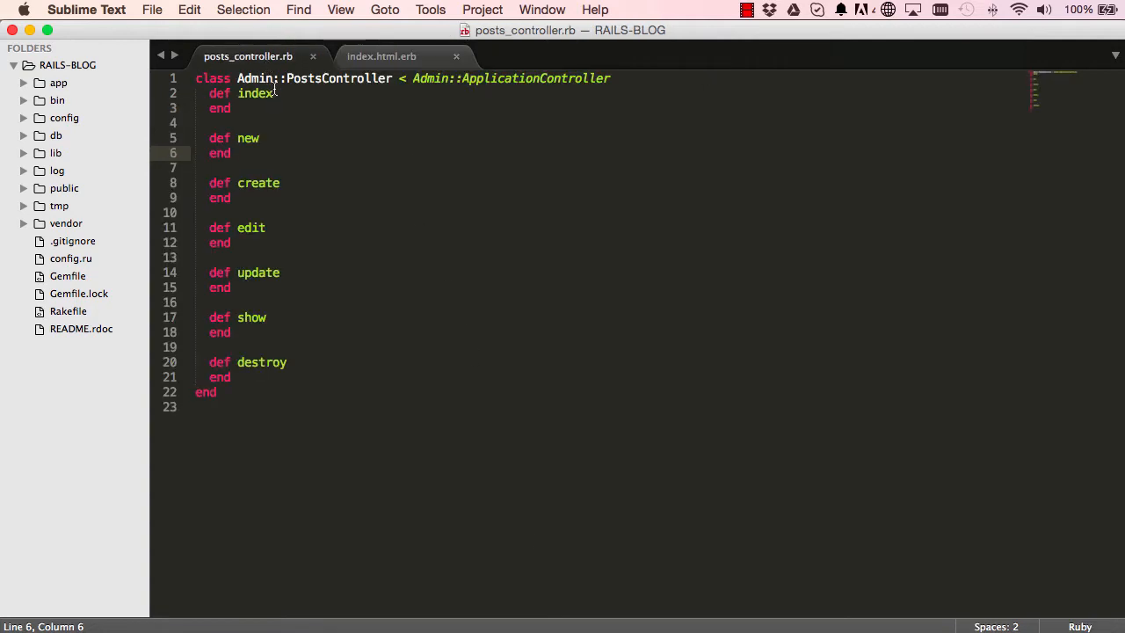
pyautogui.click(403, 56)
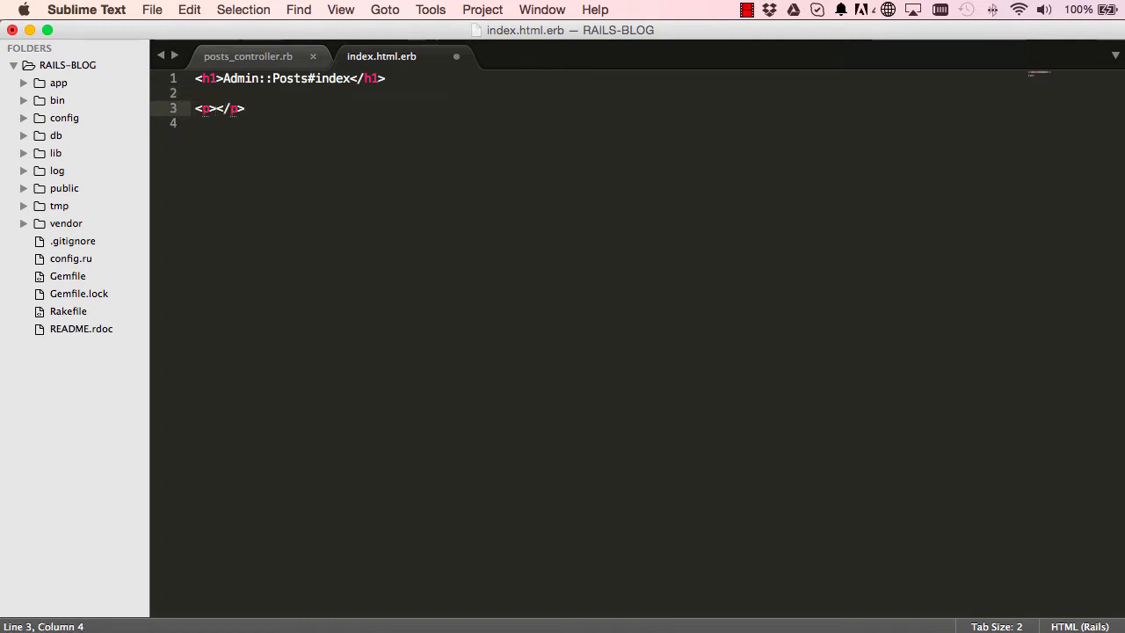
pyautogui.write('<%= link<')
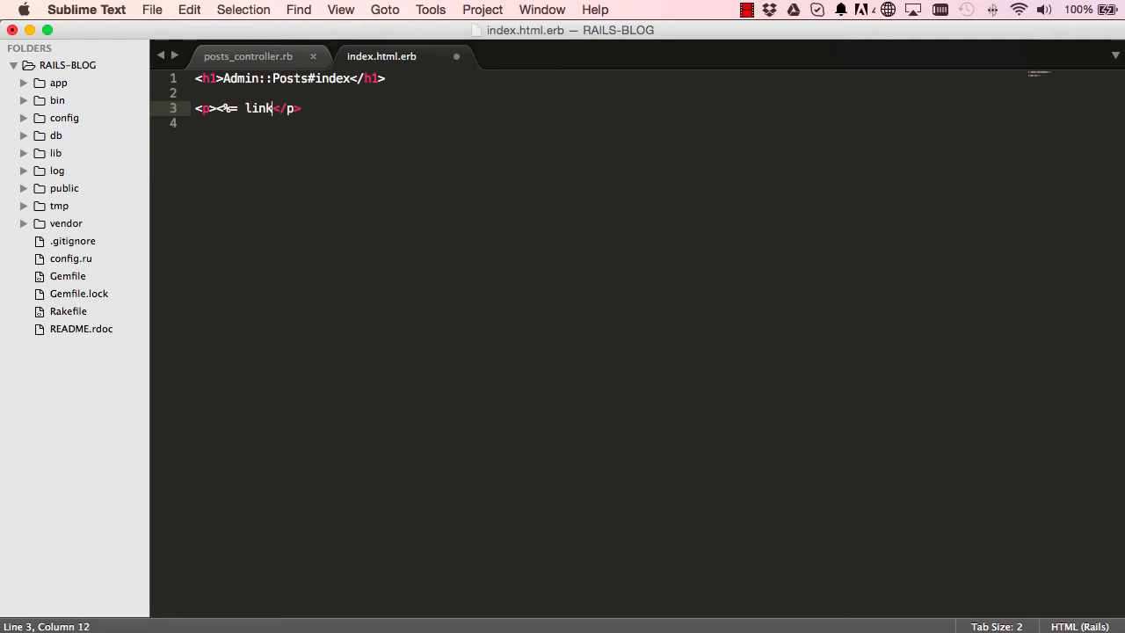
pyautogui.write("_to '")
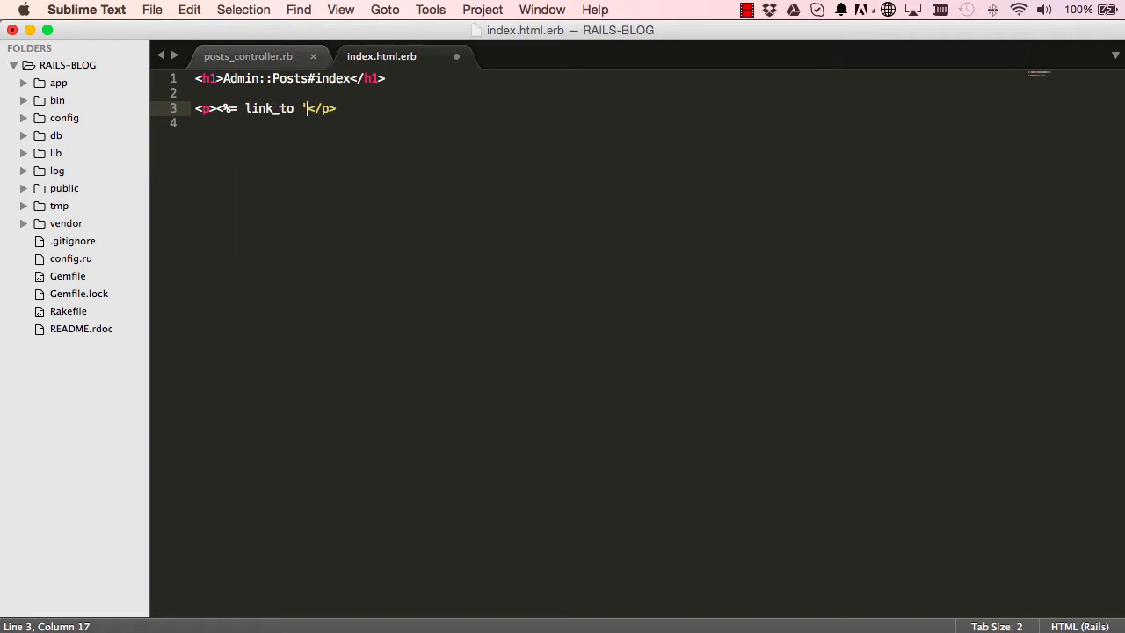
pyautogui.write("New Post'")
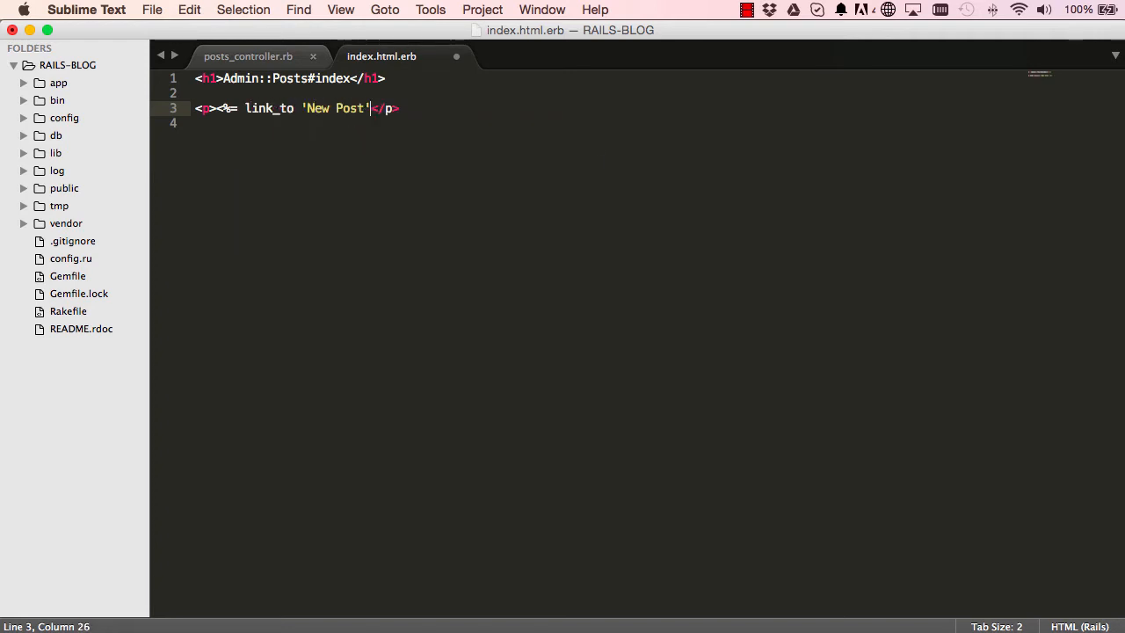
pyautogui.write(', new')
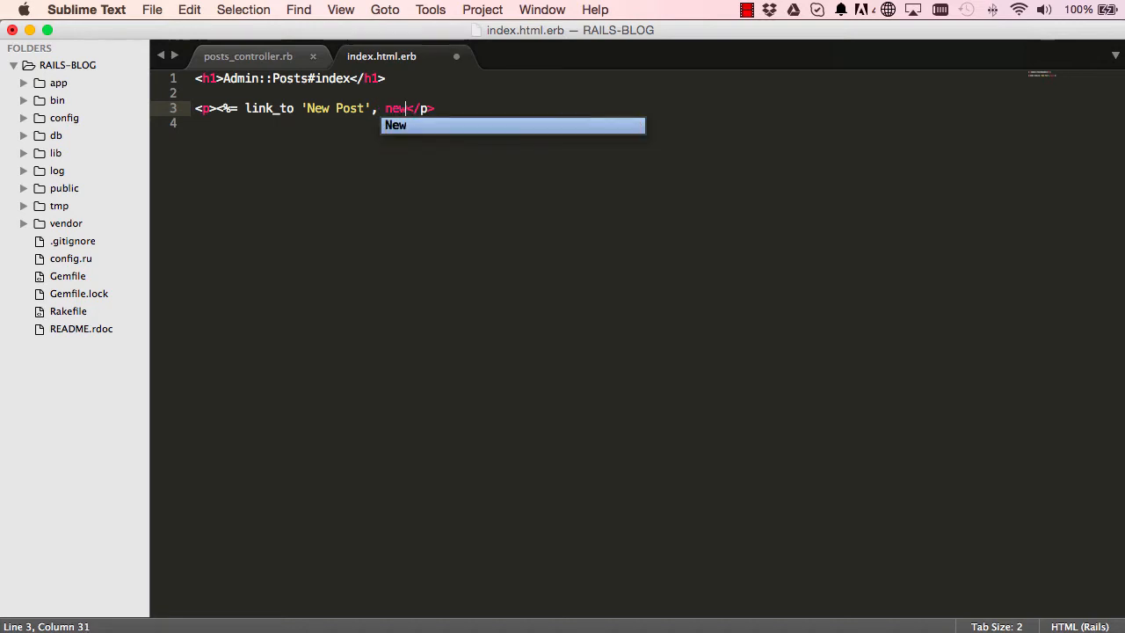
pyautogui.write('_admin_')
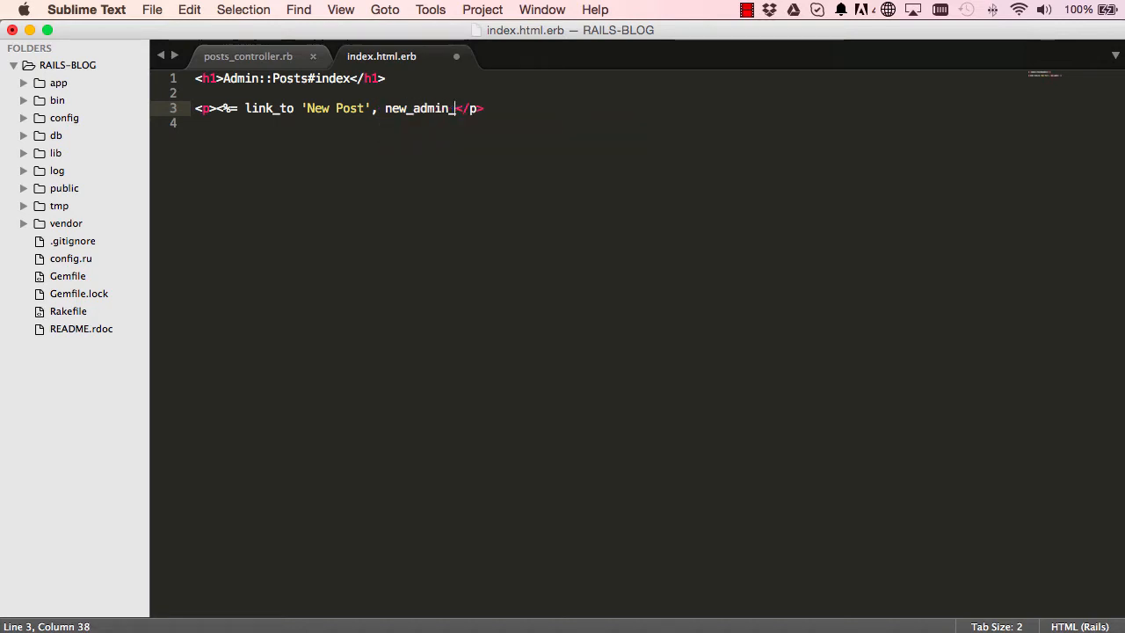
pyautogui.write('post_path')
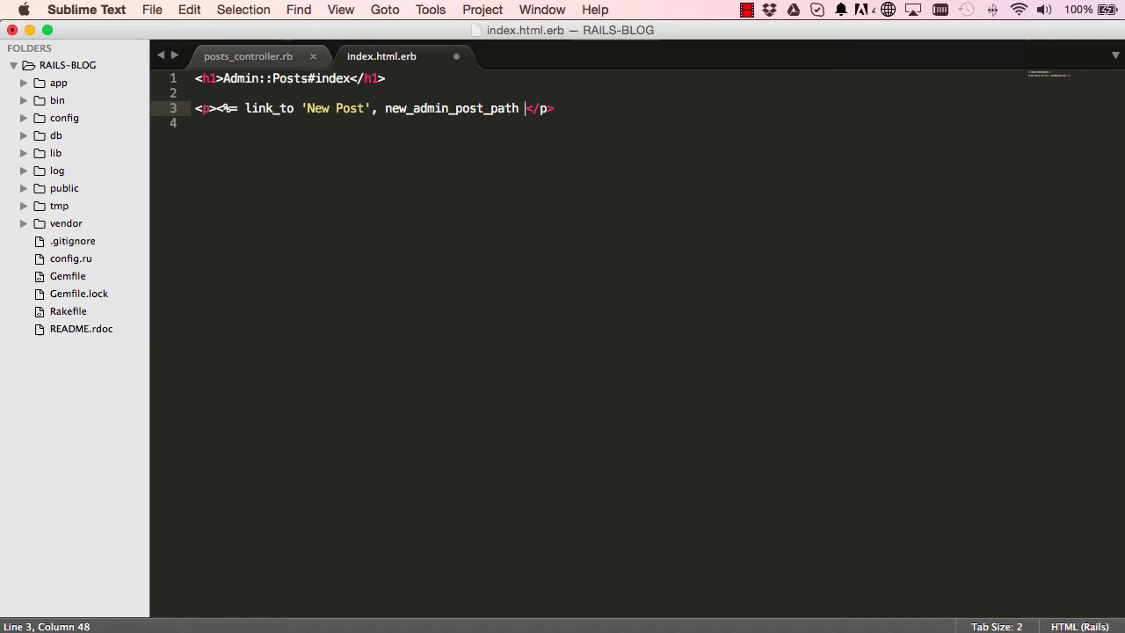
pyautogui.write('%>')
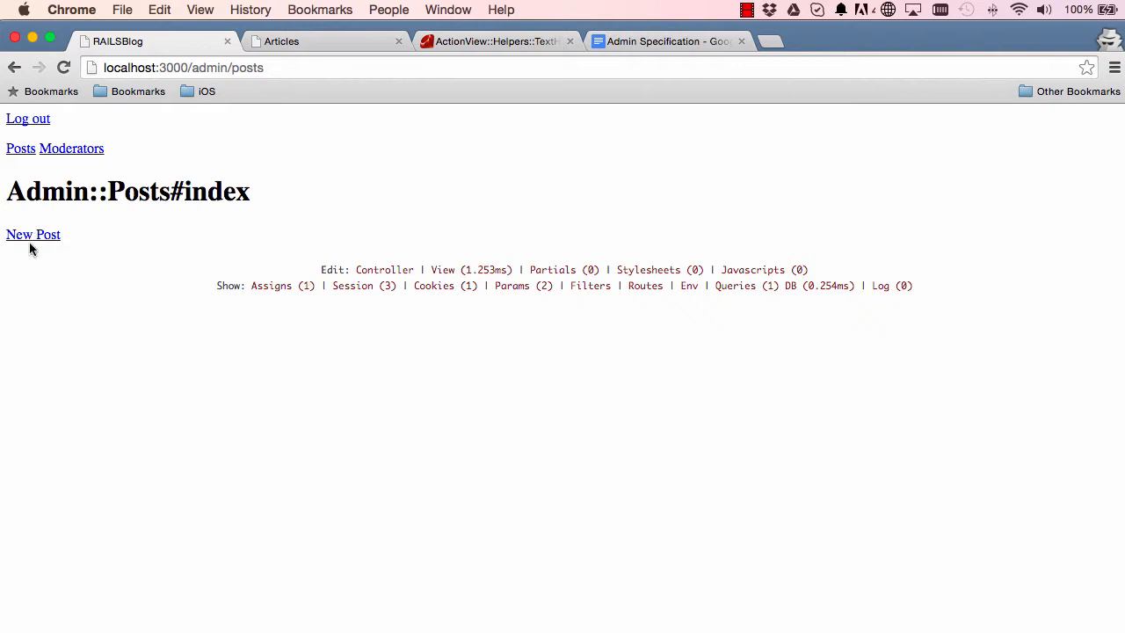
# Go back to the Articles template tab after seeing the New Post link
pyautogui.click(32, 234)
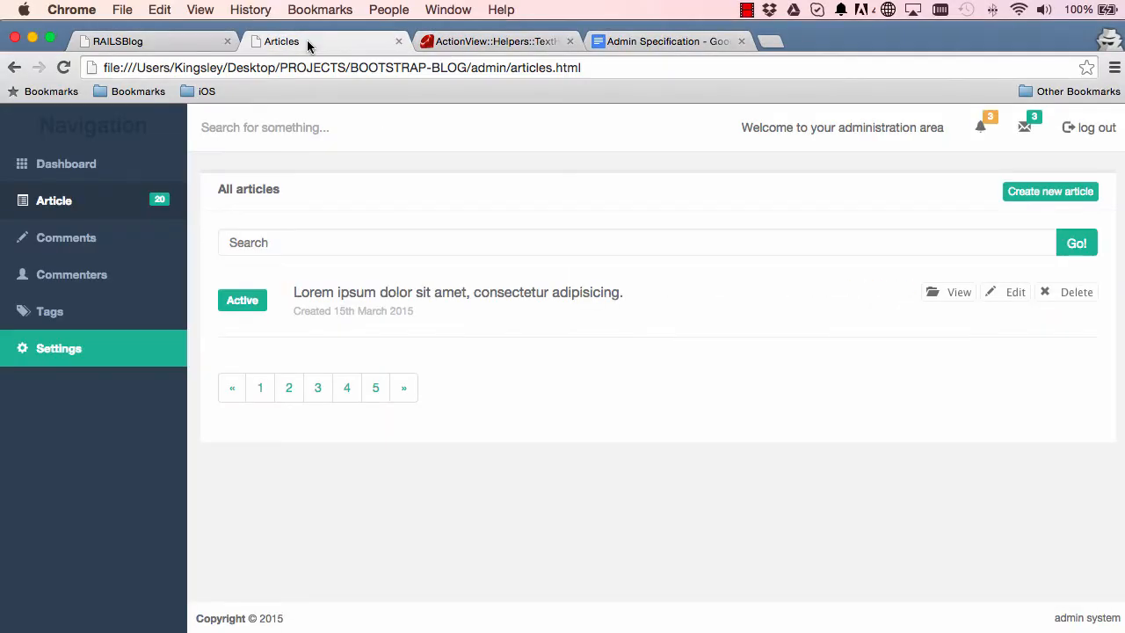
pyautogui.moveTo(407, 358)
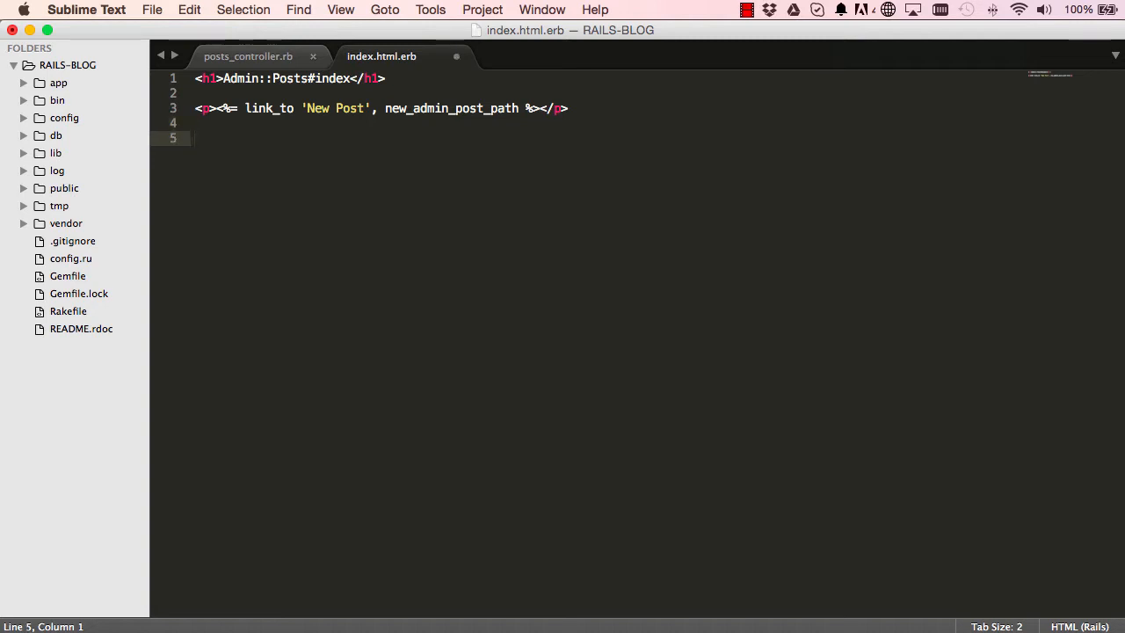
# Insert a bs3-table:bordered snippet with title, publish and actions header columns
pyautogui.write('bs3')
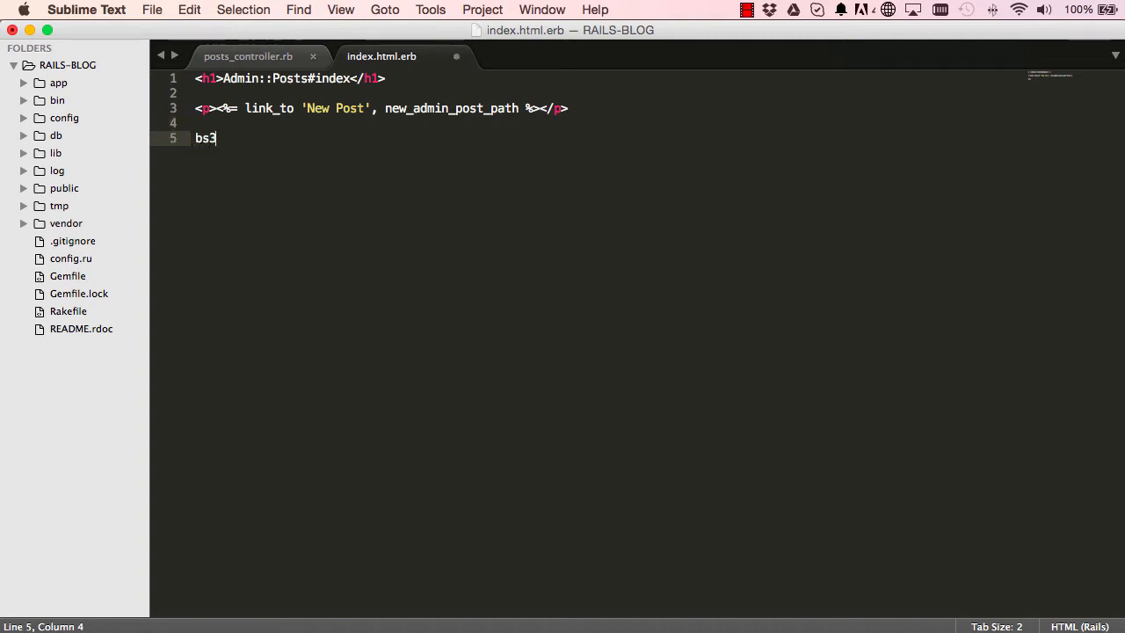
pyautogui.write('-table:bor')
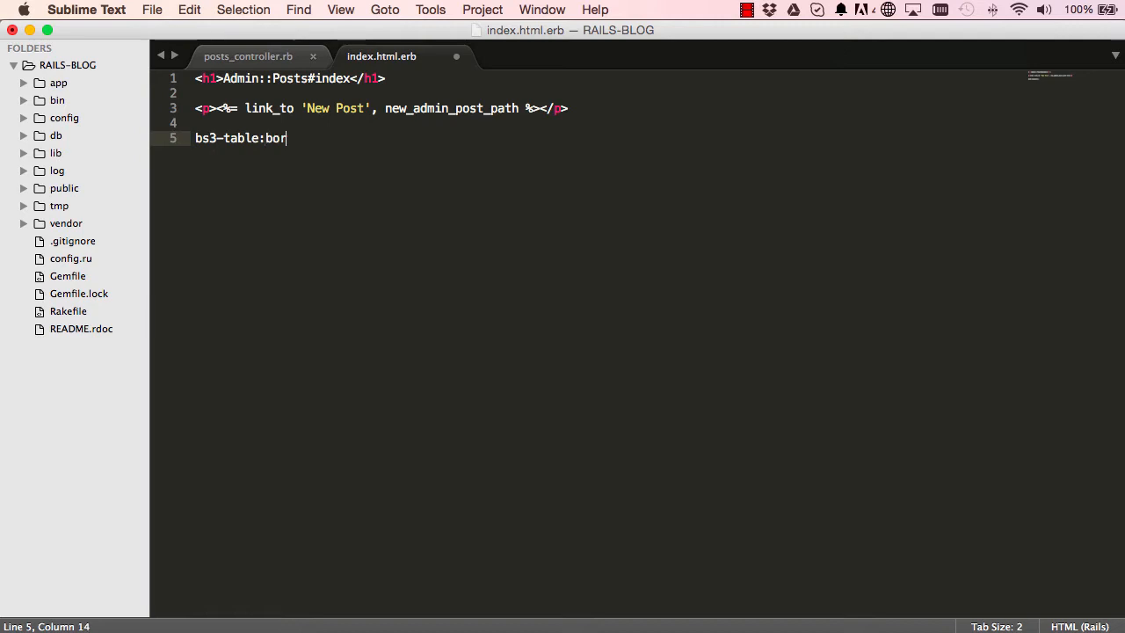
pyautogui.press('Tab')
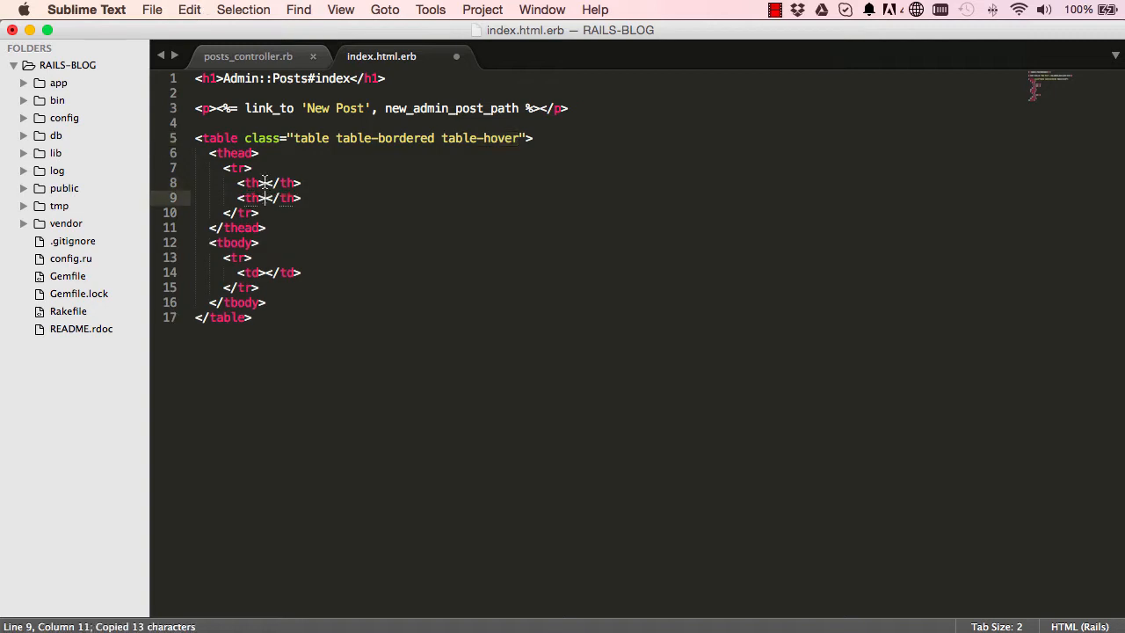
pyautogui.write('<th></th>')
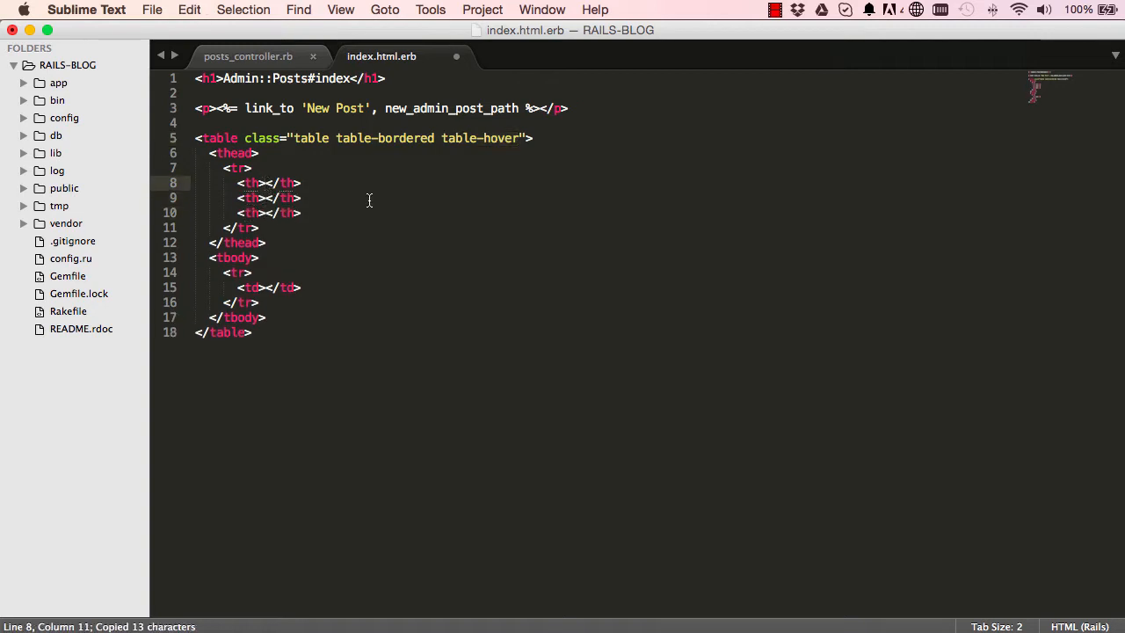
pyautogui.write('title')
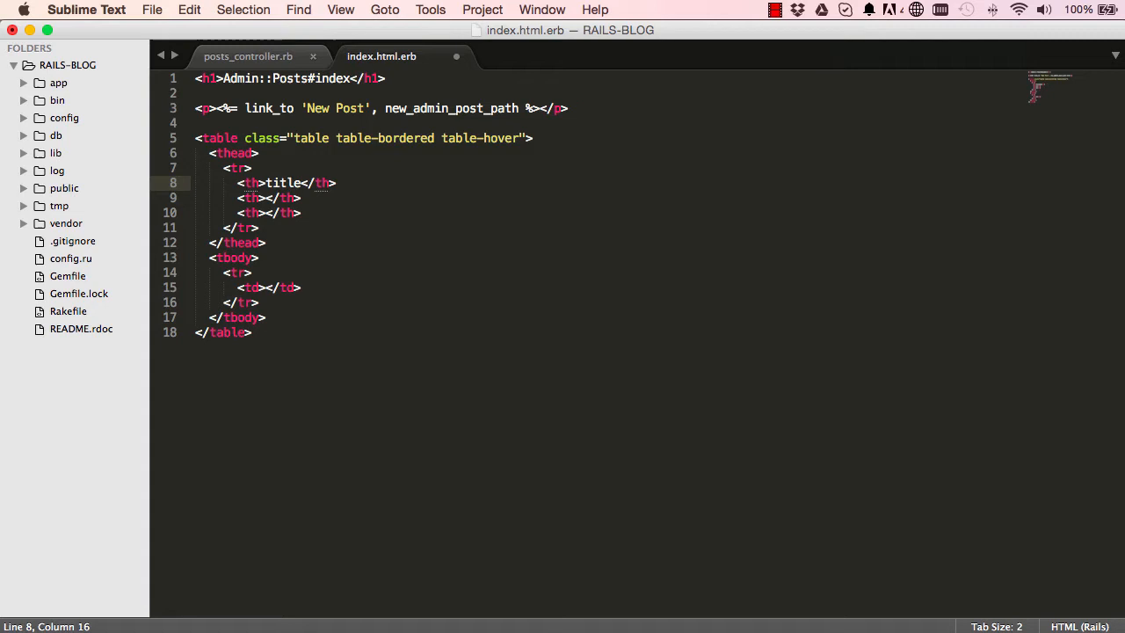
pyautogui.click(266, 197)
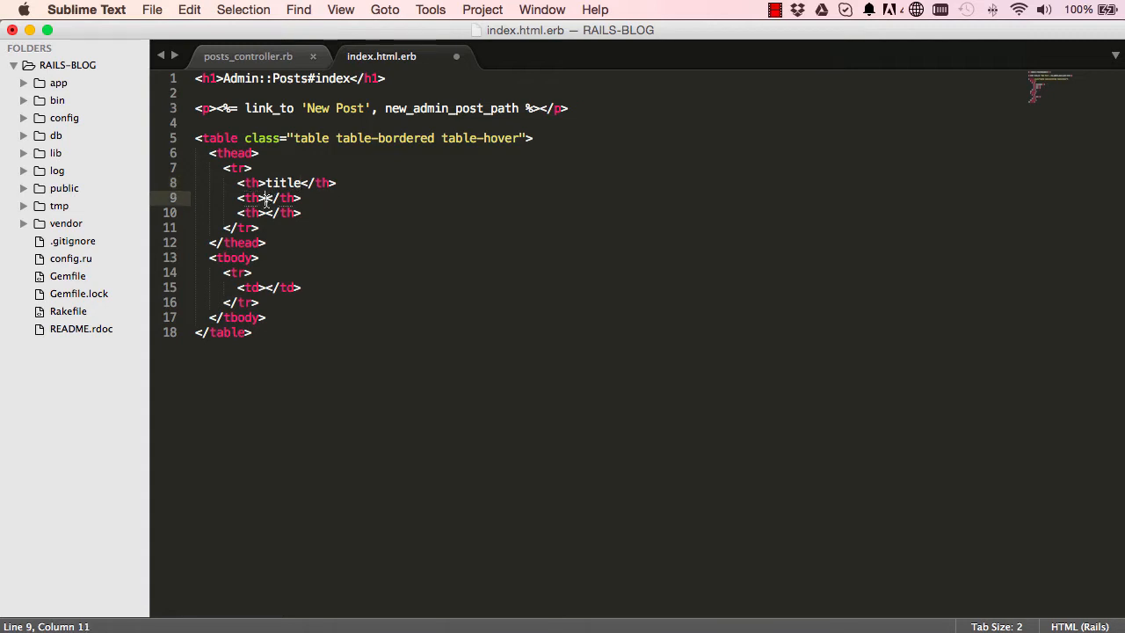
pyautogui.write('publis')
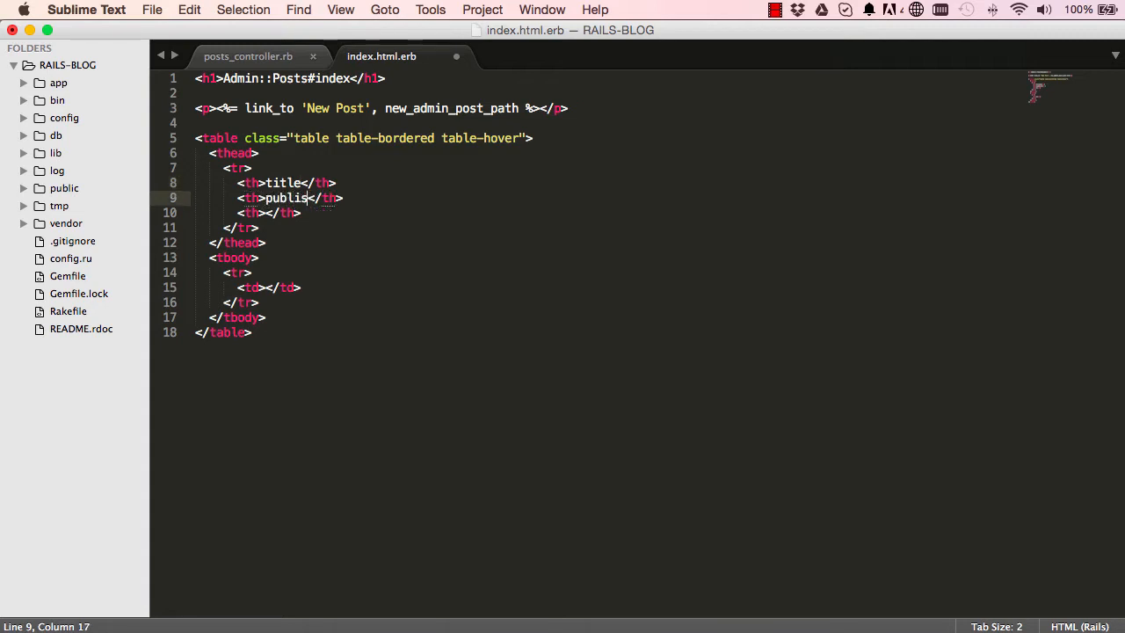
pyautogui.write('h')
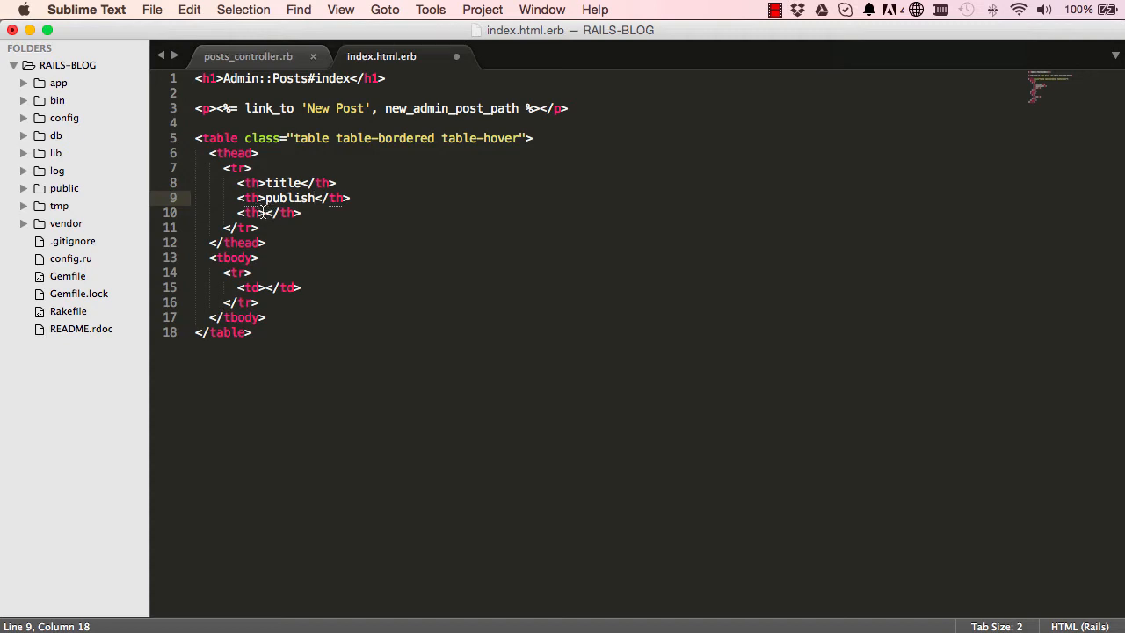
pyautogui.write('actions')
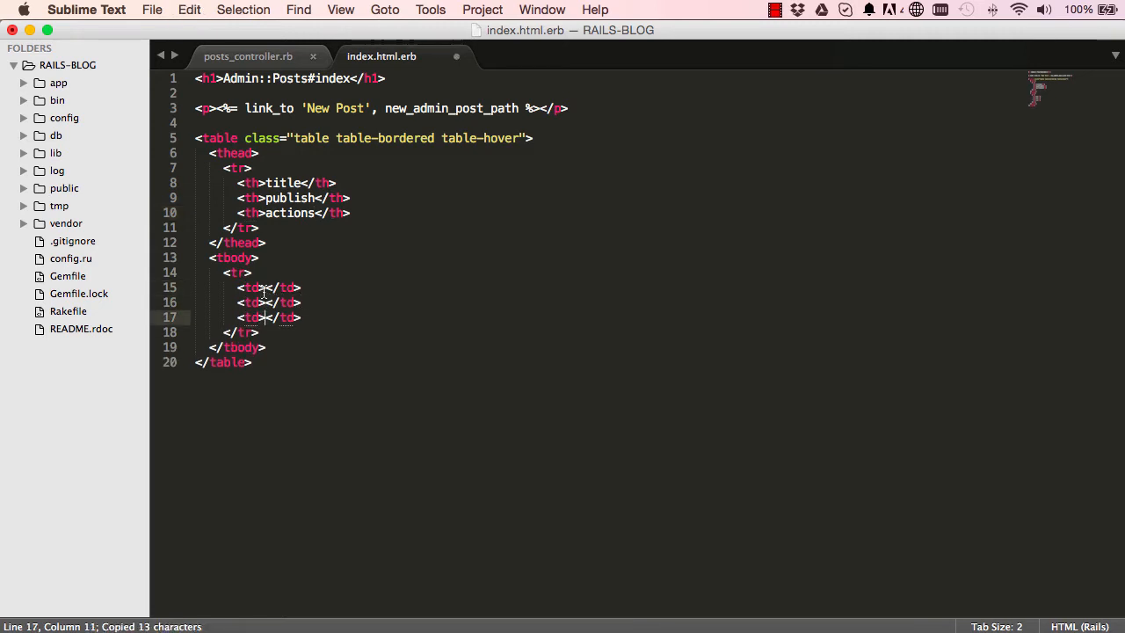
pyautogui.click(264, 287)
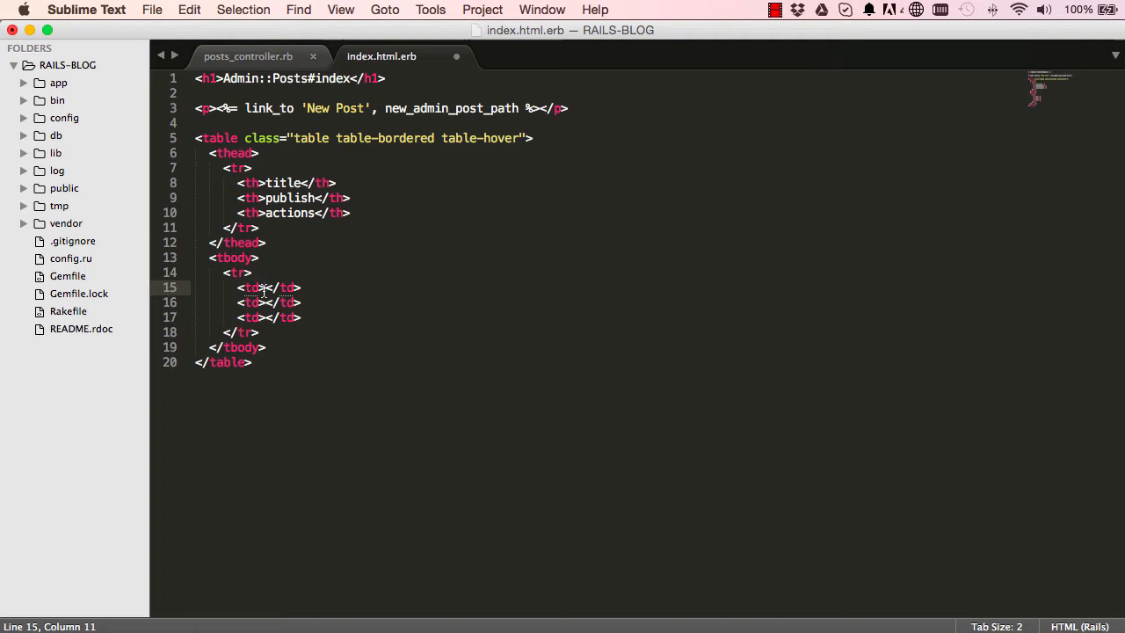
pyautogui.click(258, 257)
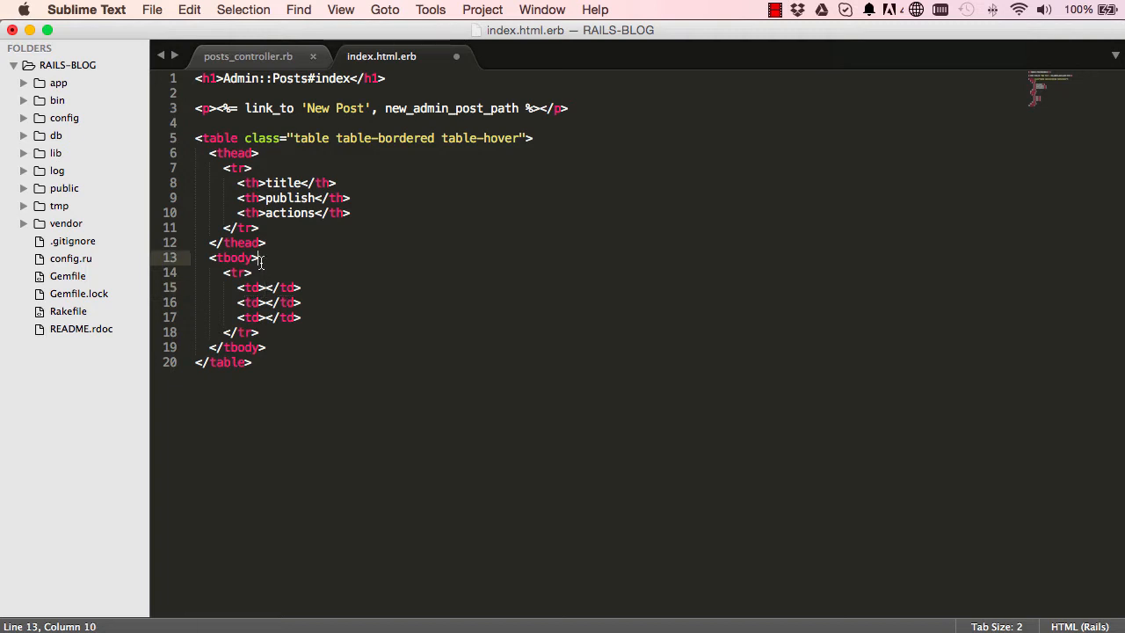
pyautogui.press('Enter')
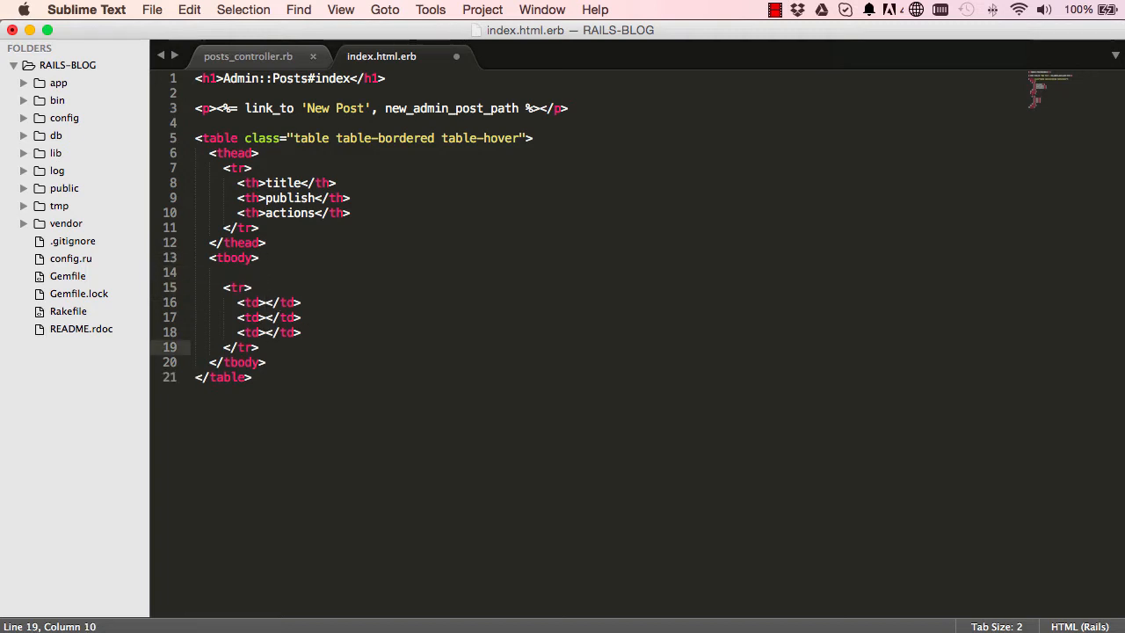
pyautogui.press('Return')
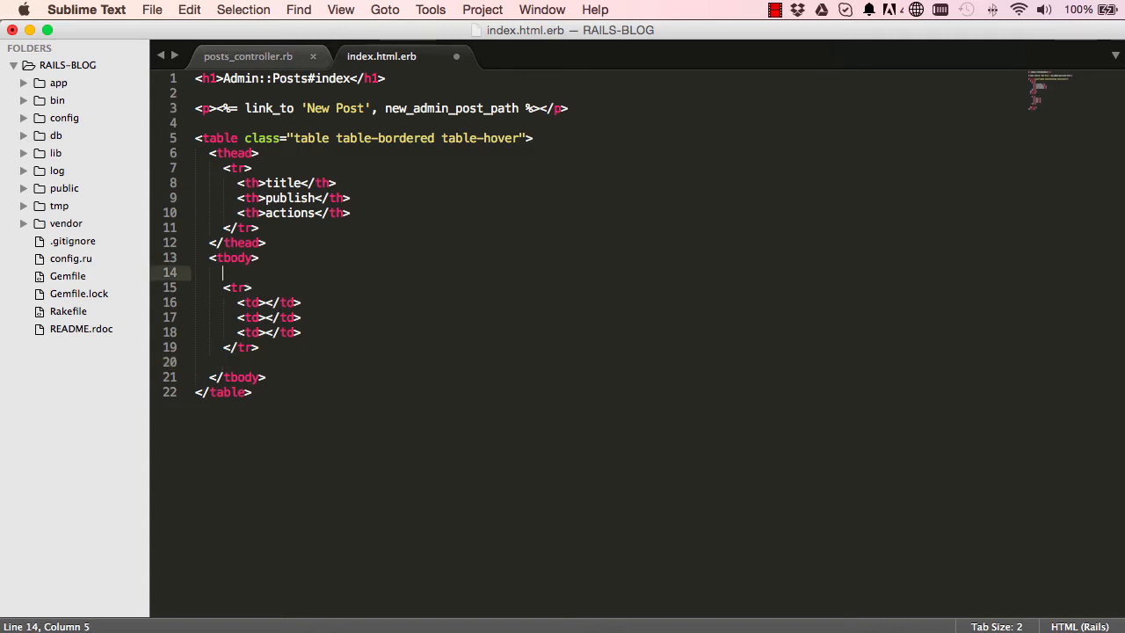
pyautogui.write('<%')
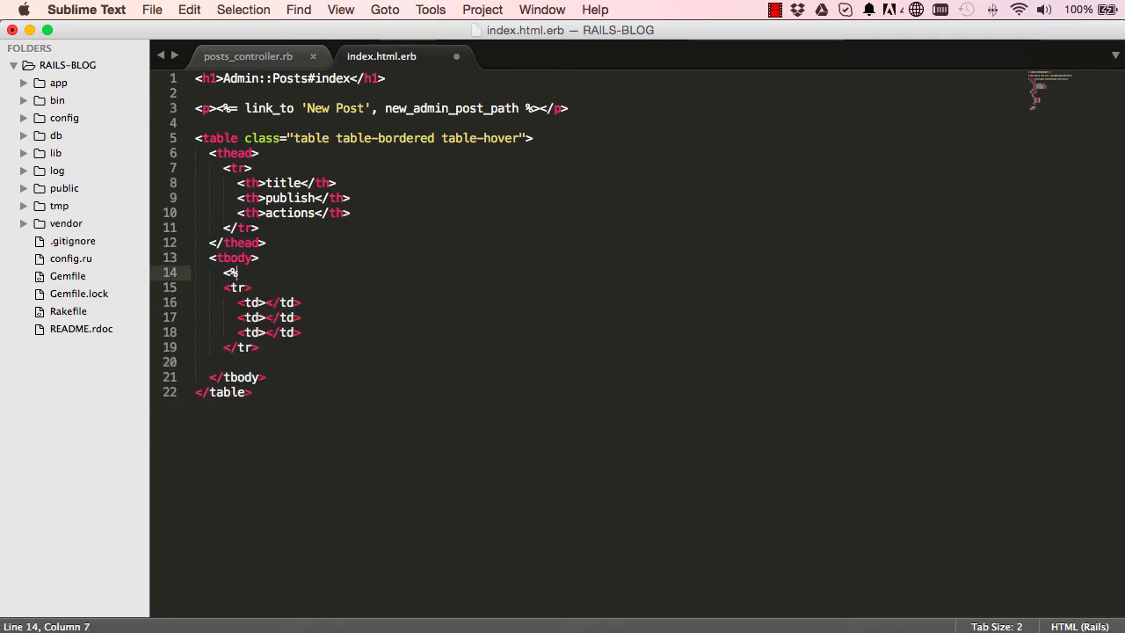
pyautogui.write('@posts')
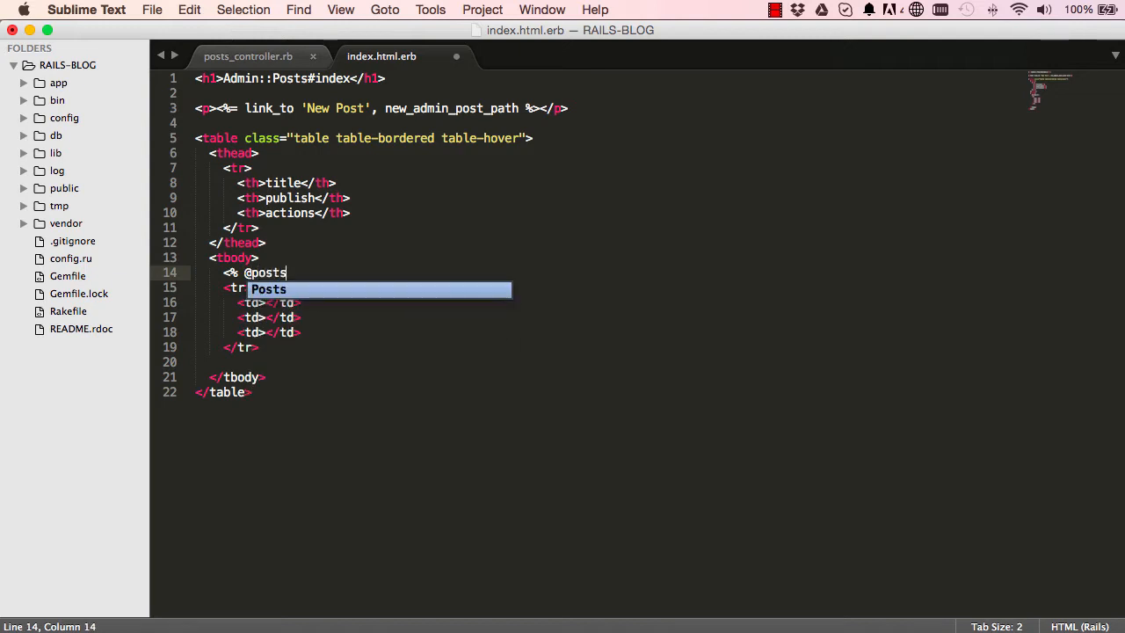
pyautogui.write('.each do')
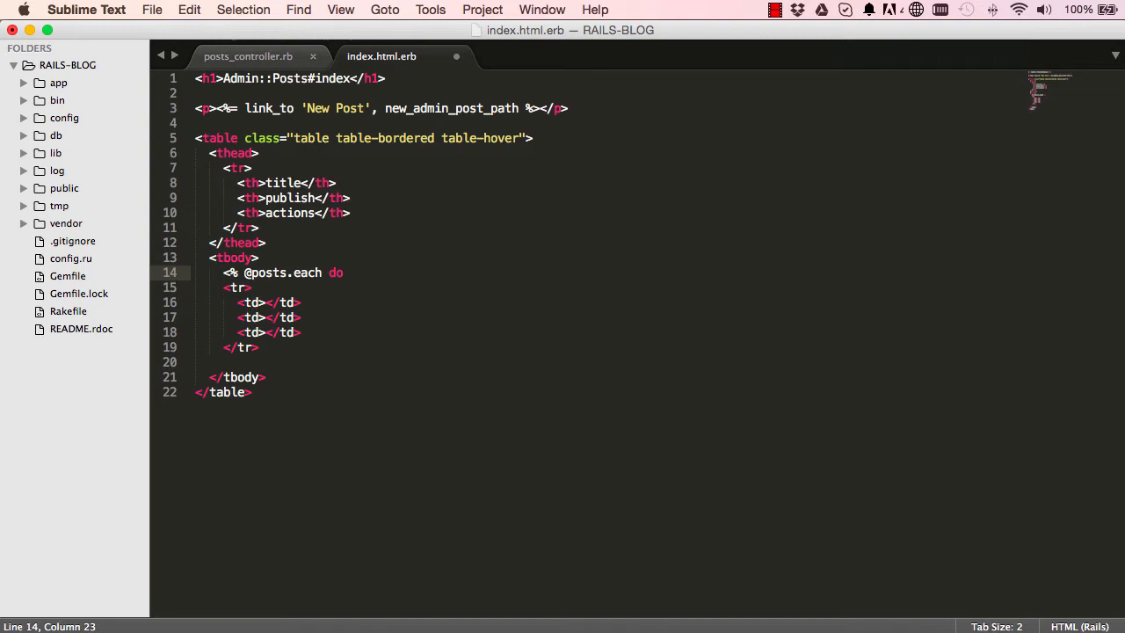
pyautogui.write('|post| %>')
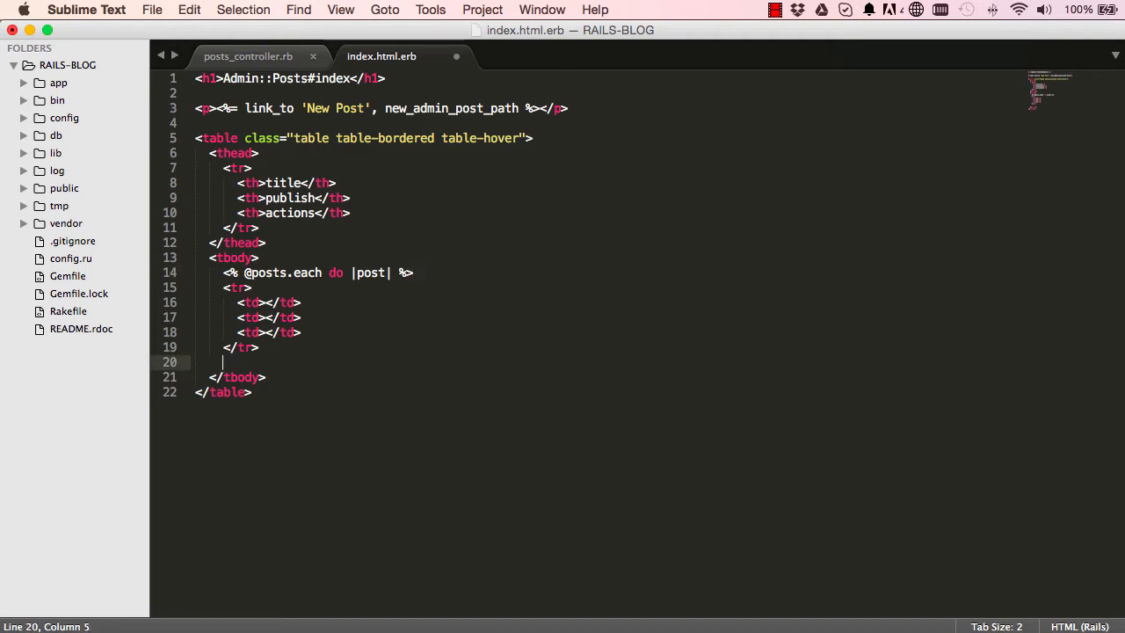
pyautogui.write('<% end %>')
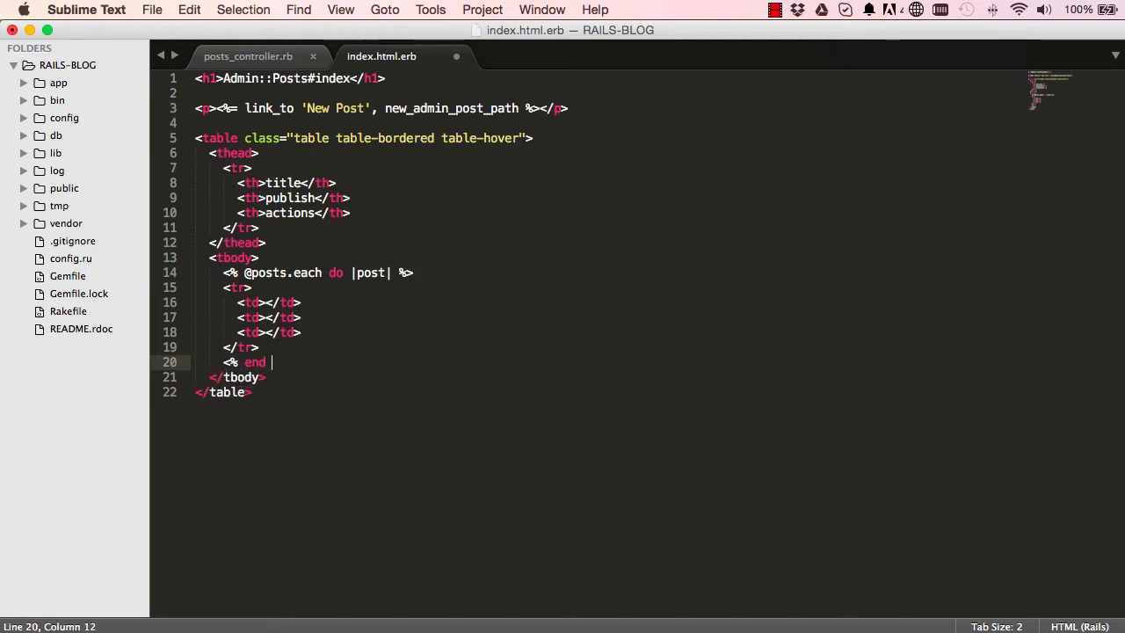
pyautogui.write('%>')
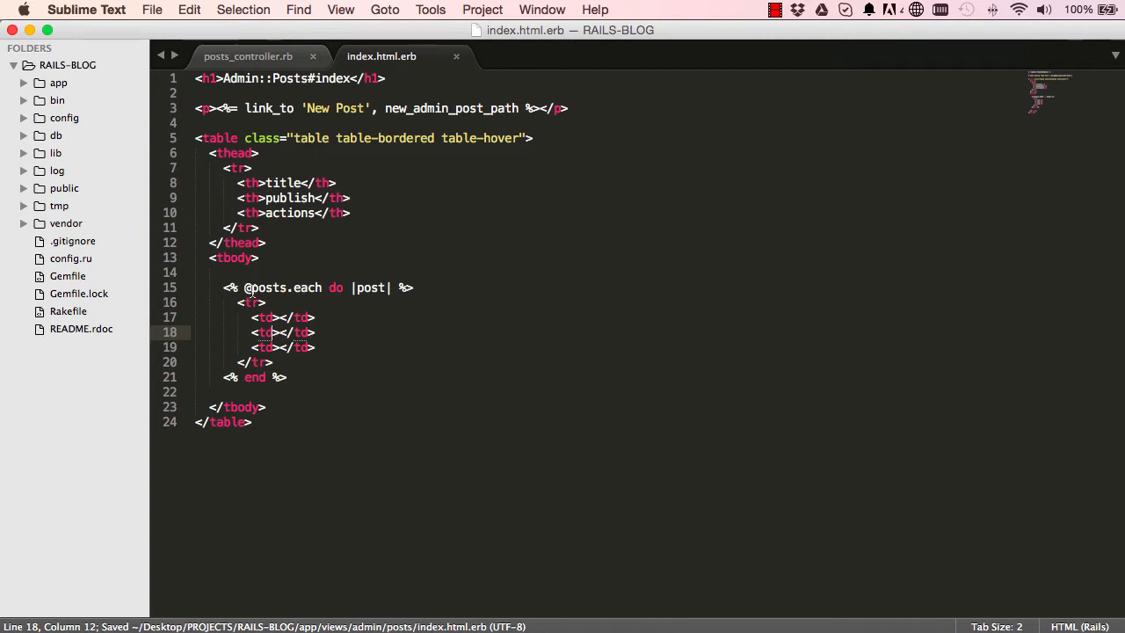
pyautogui.click(248, 55)
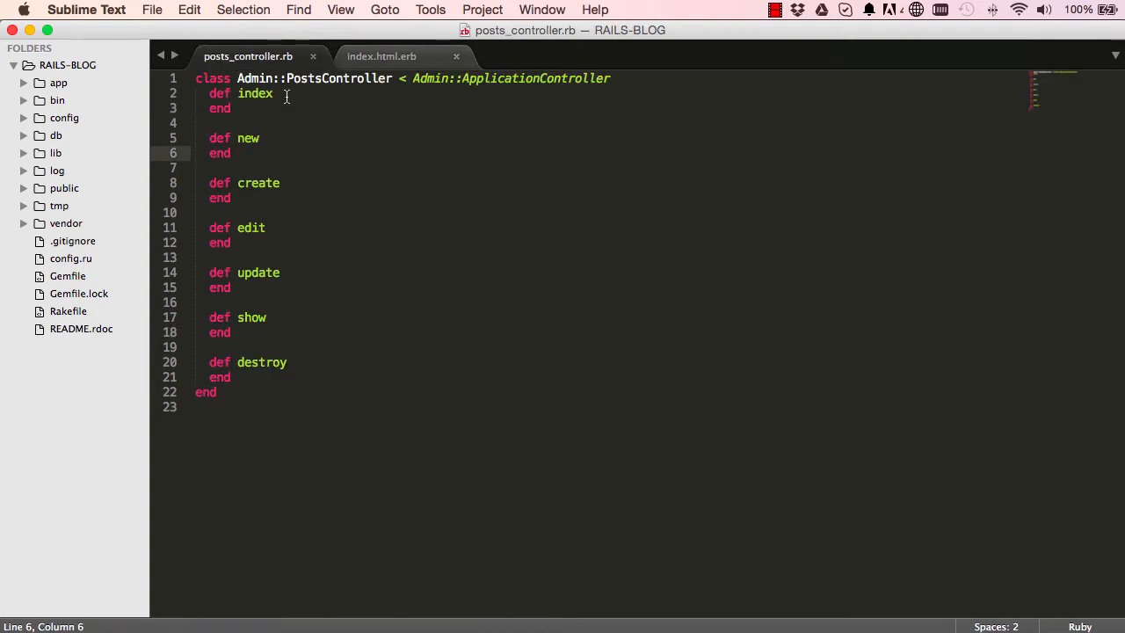
pyautogui.write('@p')
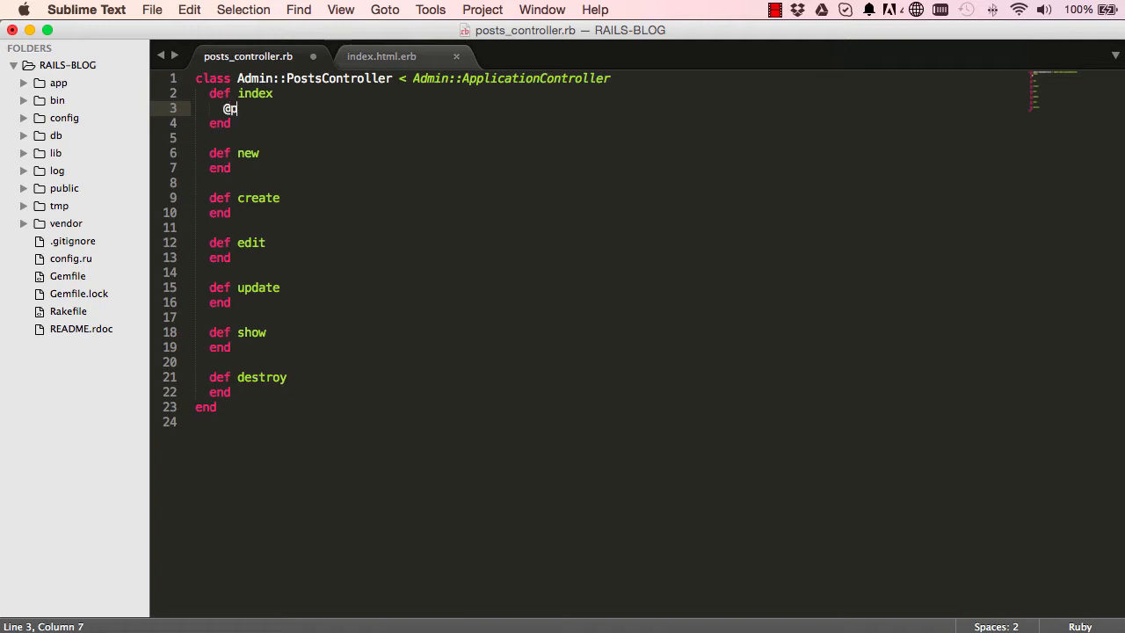
pyautogui.write('posts = P')
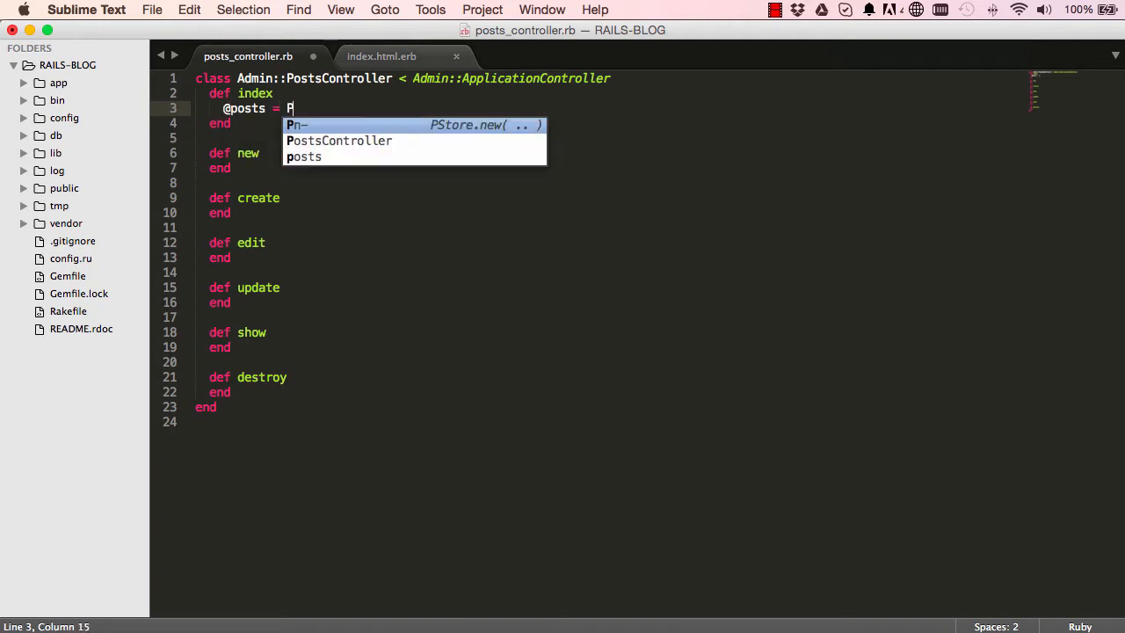
pyautogui.write('ost.all')
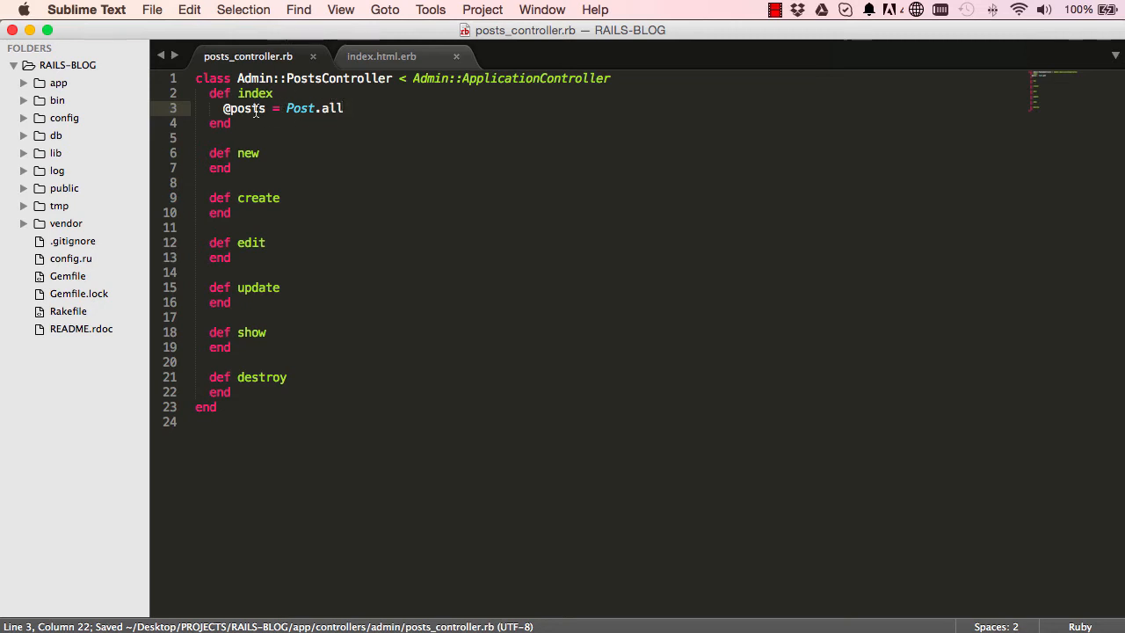
# Fill the row's first two cells with <%= post.title %> and <%= post.publish %>
pyautogui.click(404, 55)
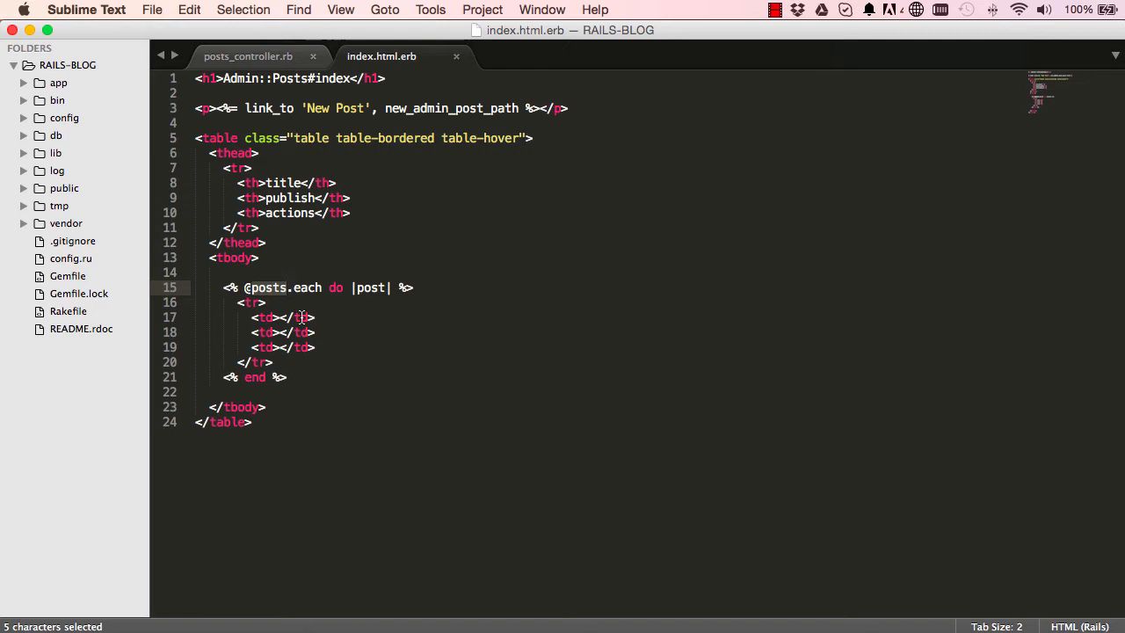
pyautogui.click(280, 318)
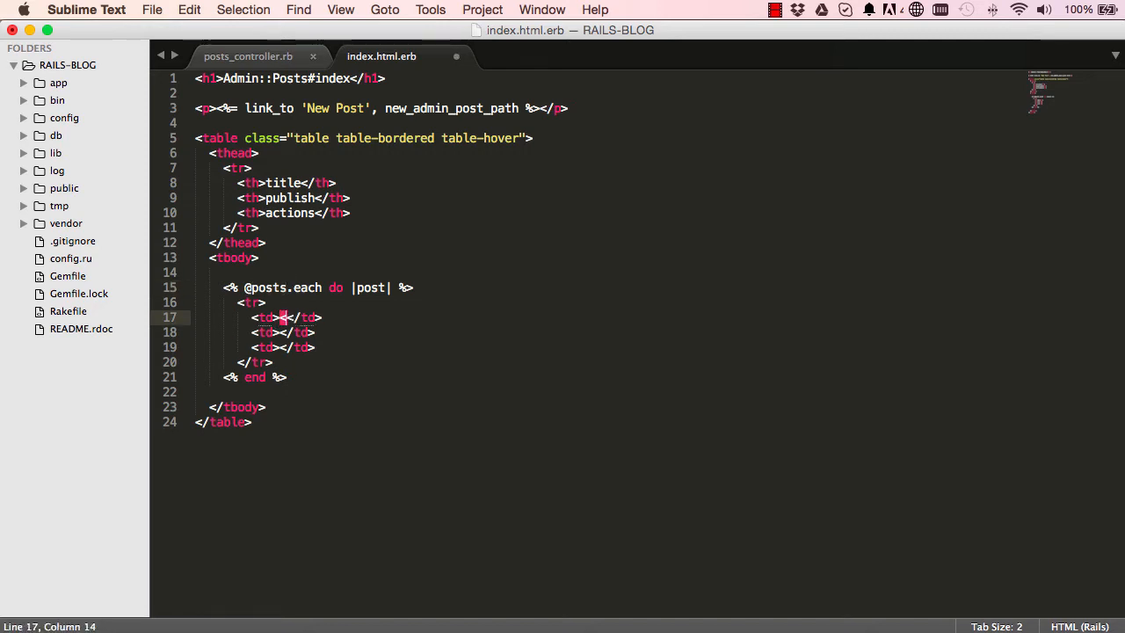
pyautogui.write('<%= post.title %')
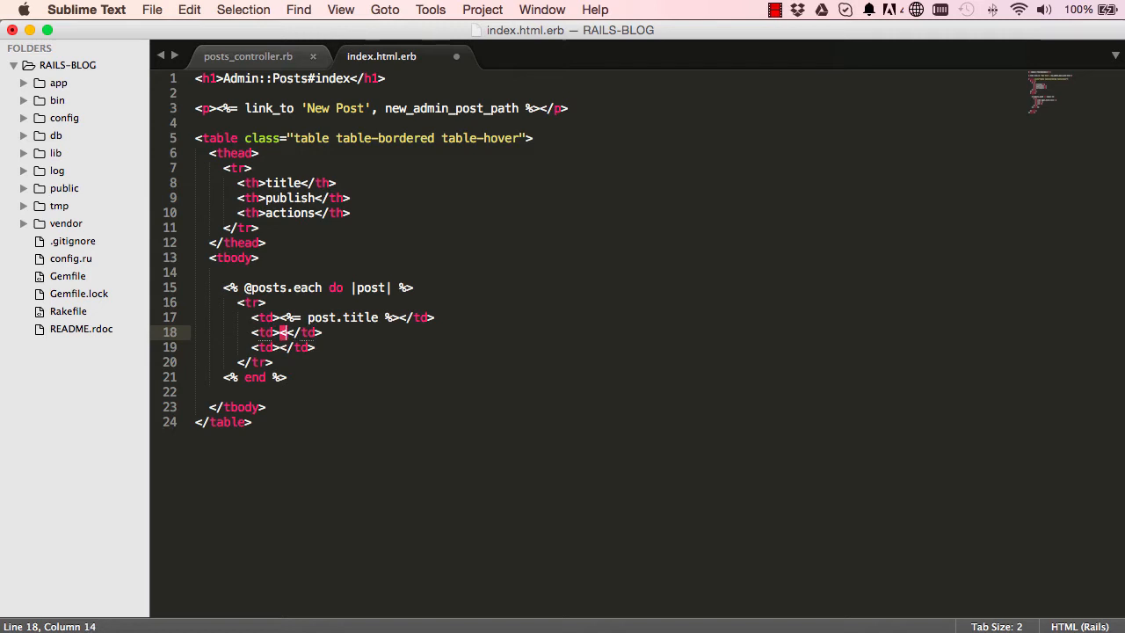
pyautogui.write('<%= post.publish')
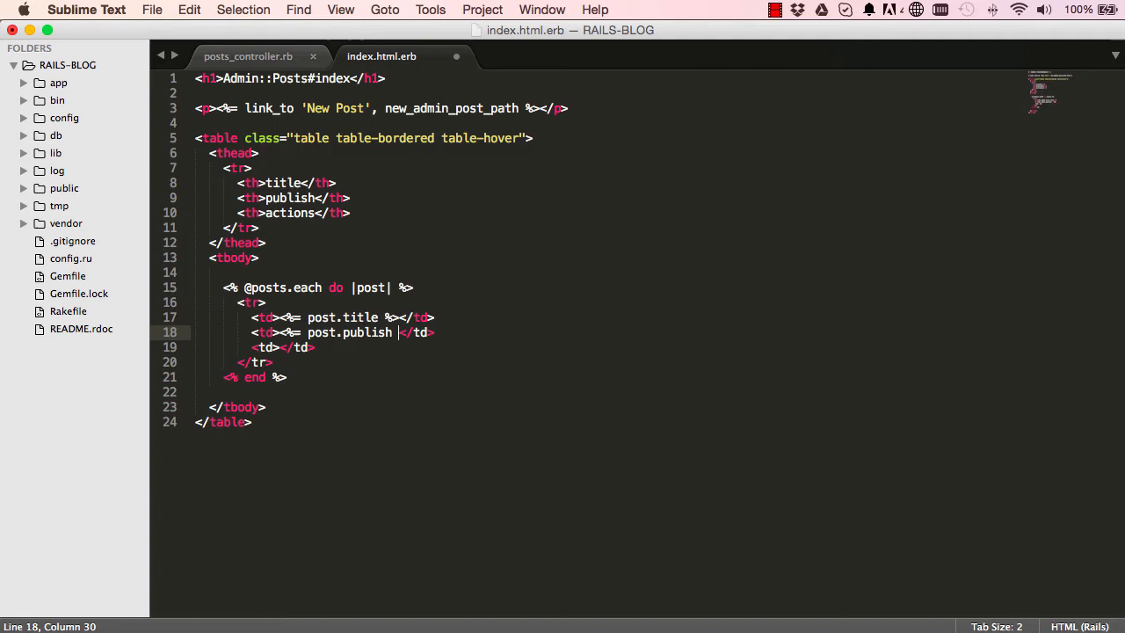
pyautogui.write('%>')
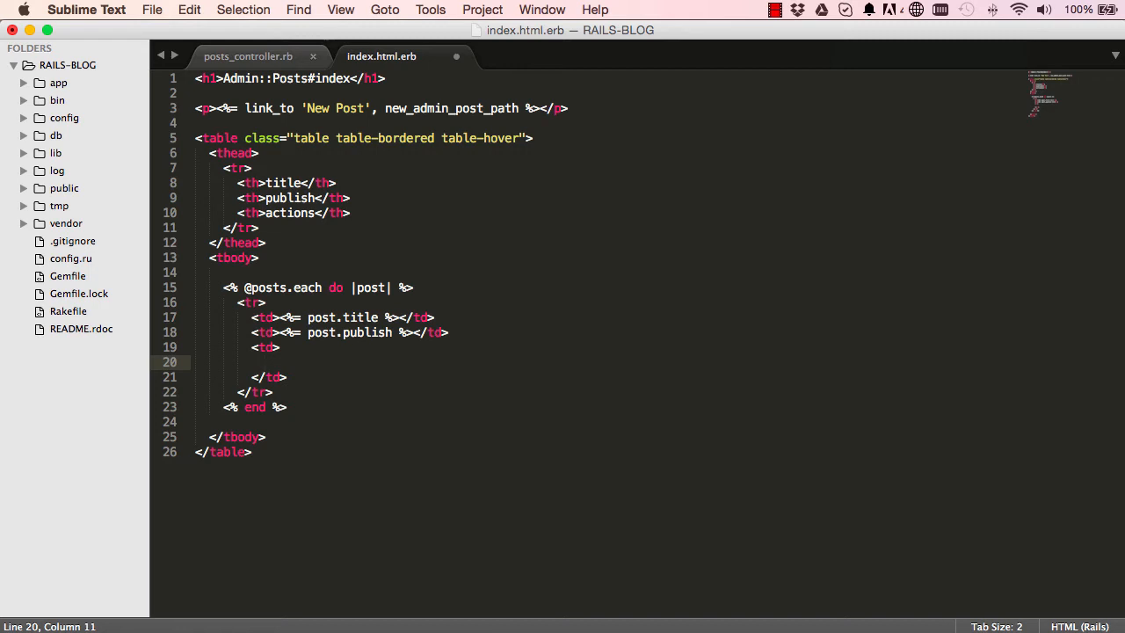
# Type an 'Edit' link_to edit_admin_post_path(post) in the actions cell
pyautogui.write('<%= link_to')
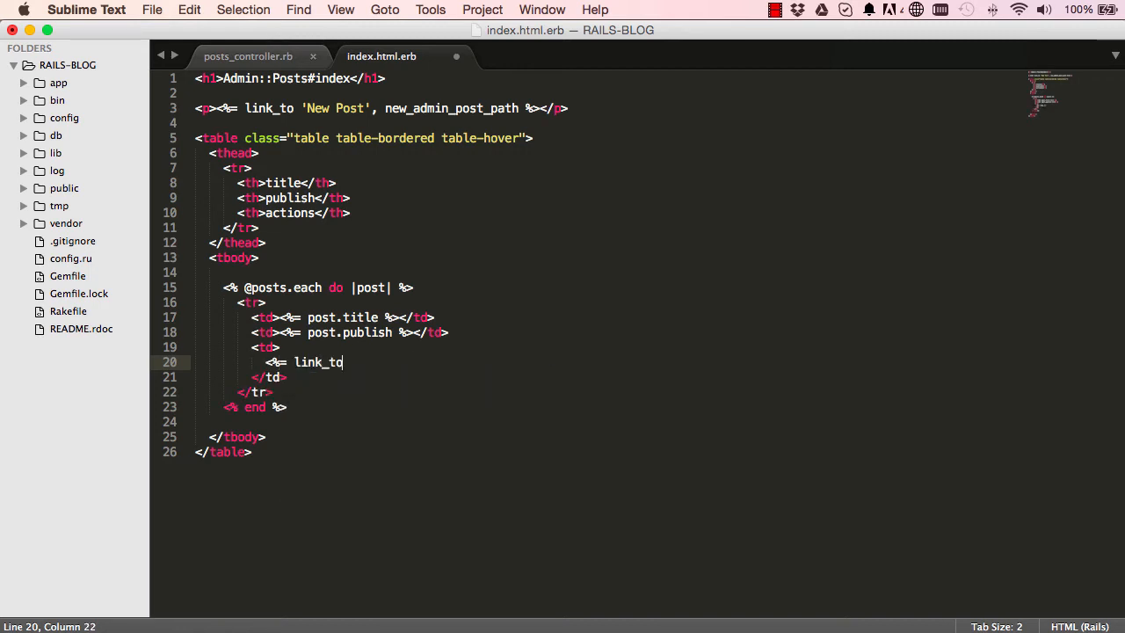
pyautogui.write("'Edit',")
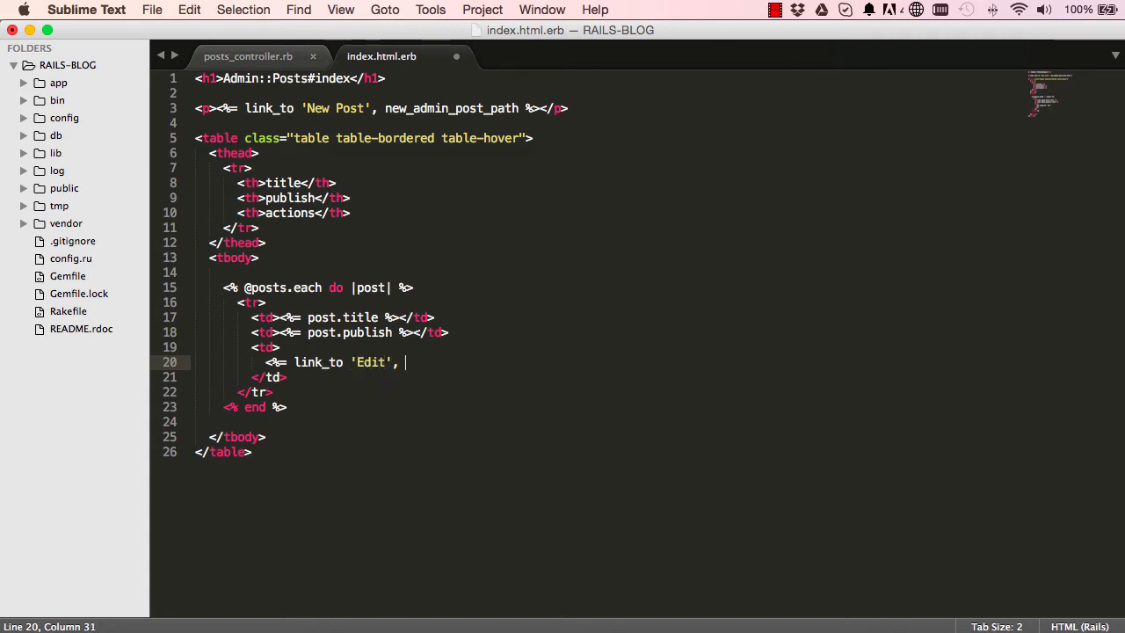
pyautogui.write('edit_amin')
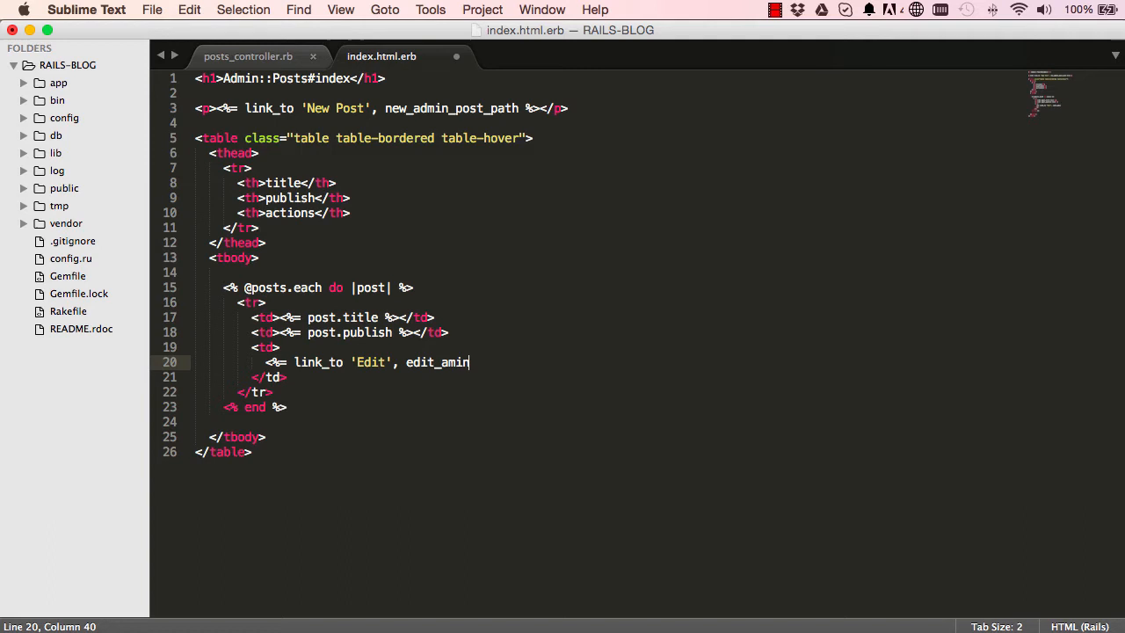
pyautogui.write('n')
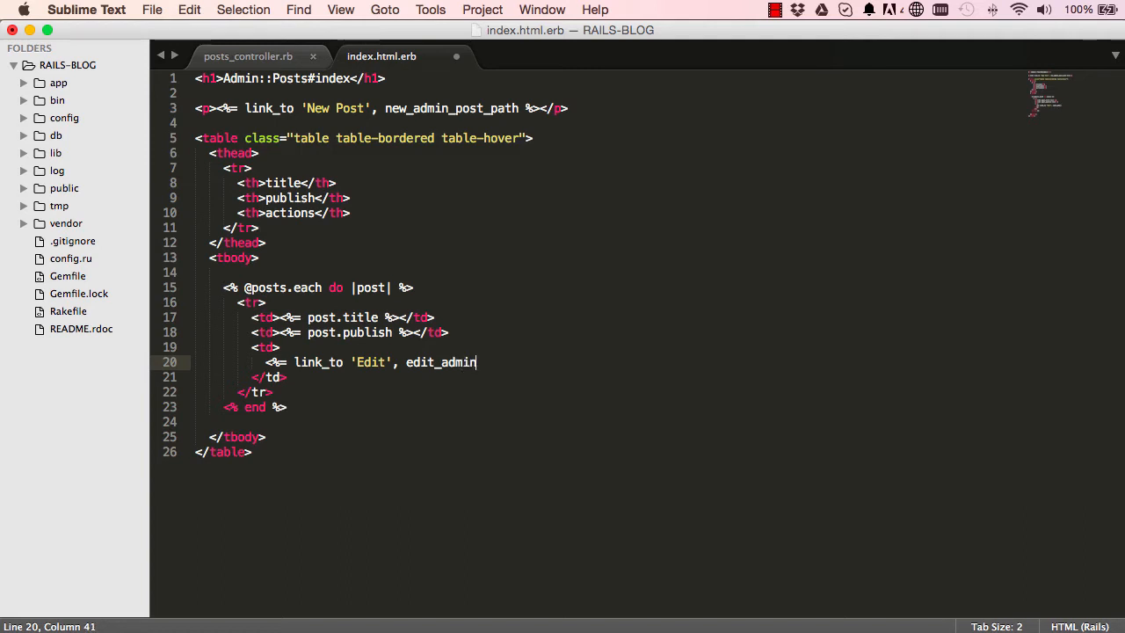
pyautogui.write('_post_path(post) %> |')
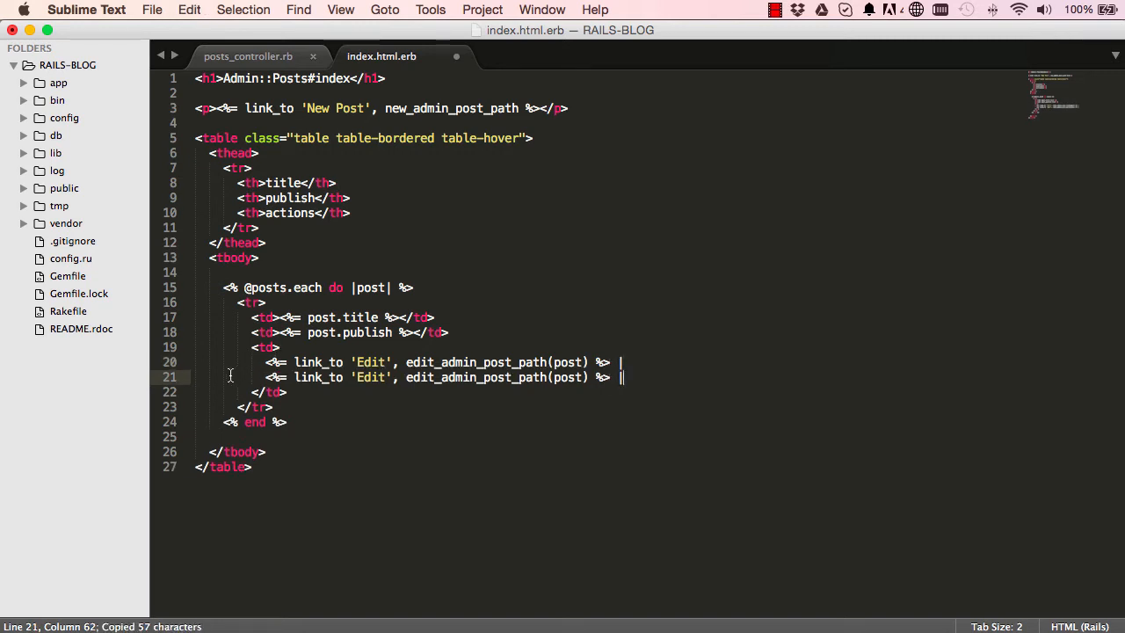
# Turn the duplicated Edit link into a Show link to admin_post_path(post)
pyautogui.doubleClick(371, 377)
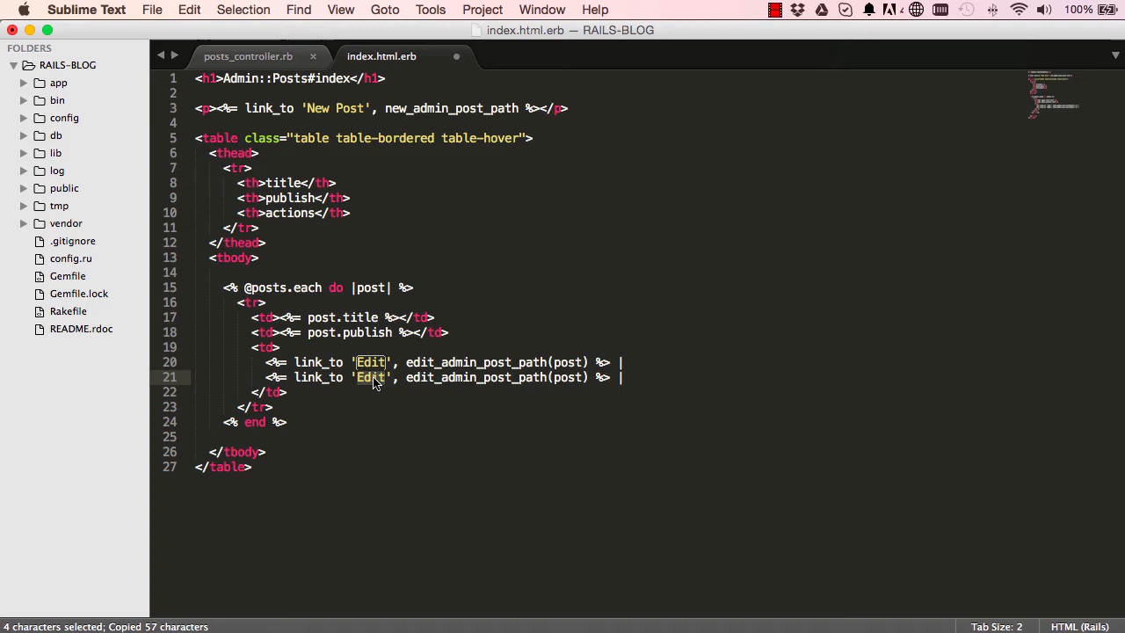
pyautogui.write('Show')
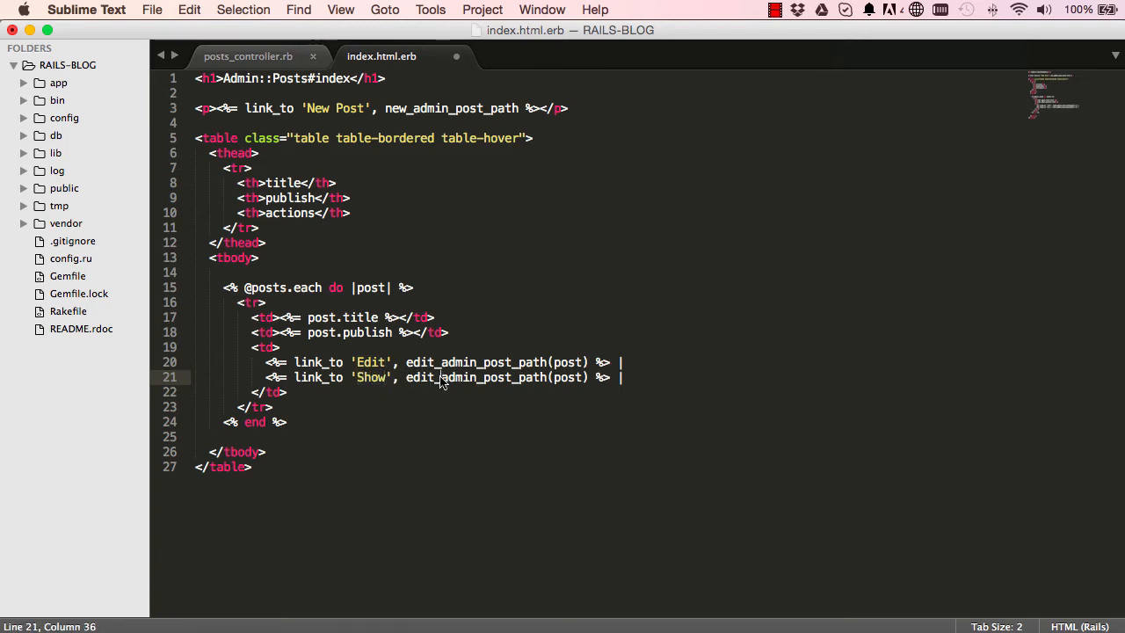
pyautogui.press('backspace')
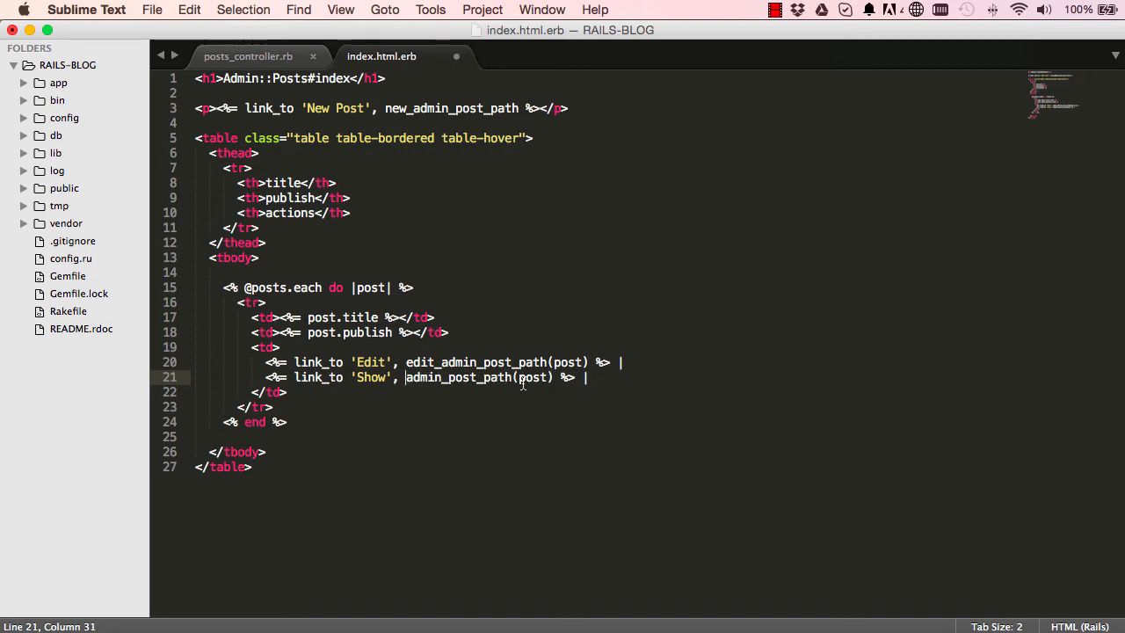
# Add a Delete link with method: :delete and 'Are you sure?' confirm, then save
pyautogui.press('cmd+shift+d')
pyautogui.write('E')
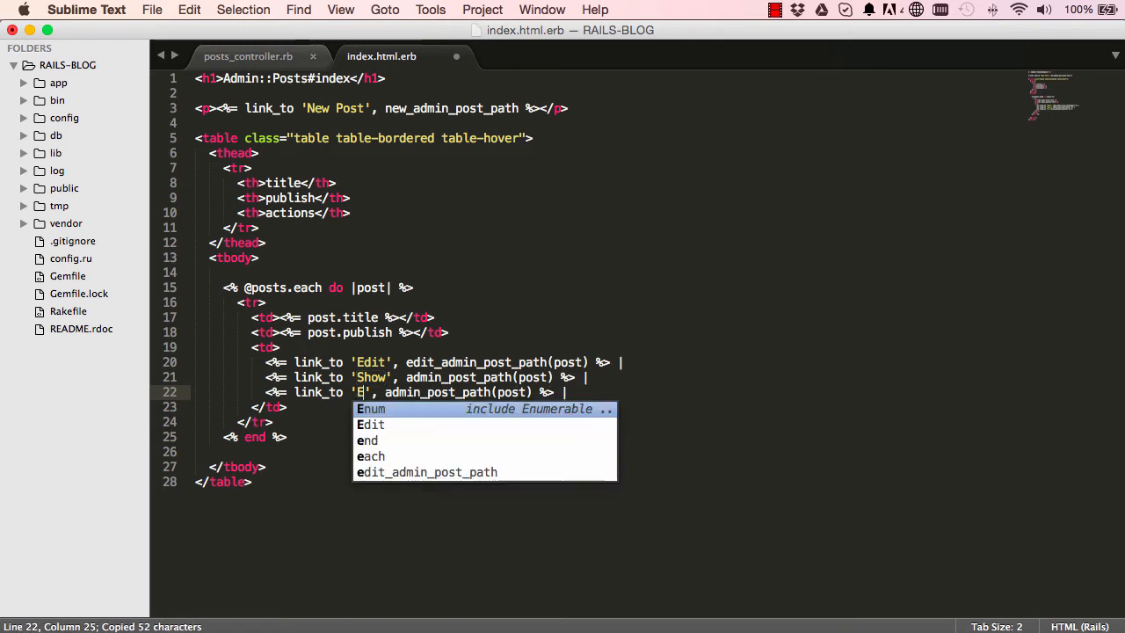
pyautogui.write('Delete')
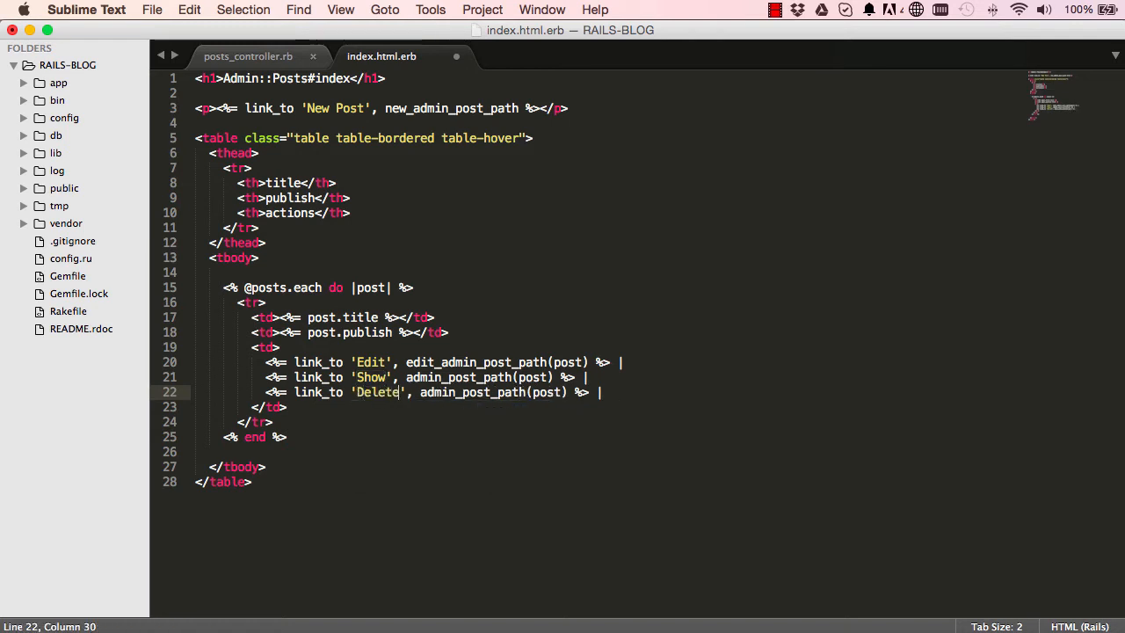
pyautogui.moveTo(449, 400)
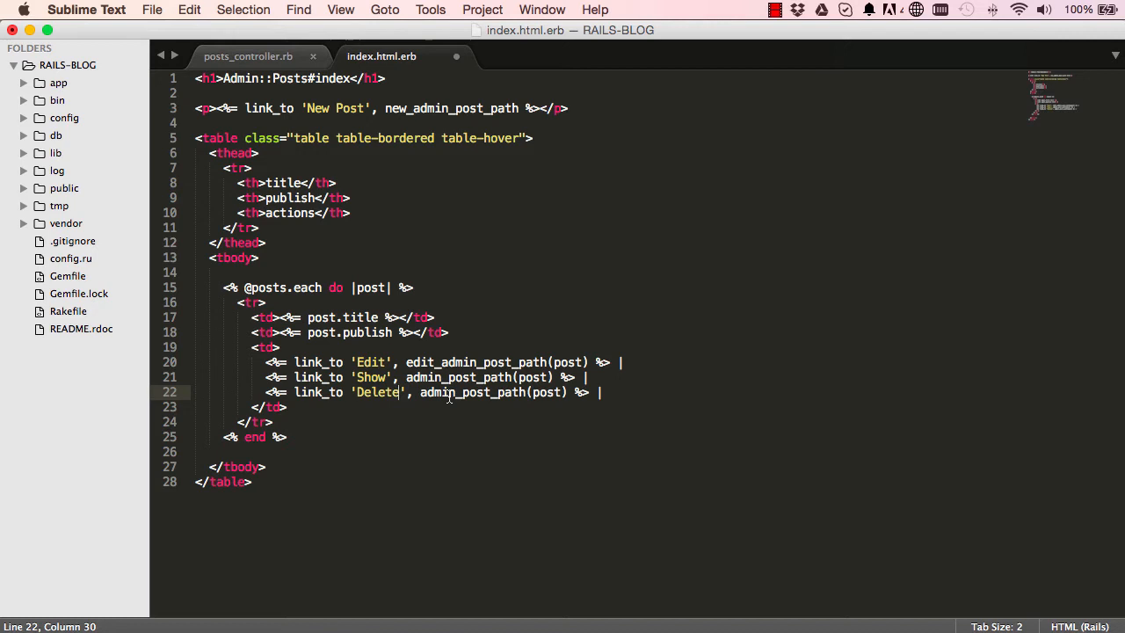
pyautogui.moveTo(563, 397)
pyautogui.write(', method')
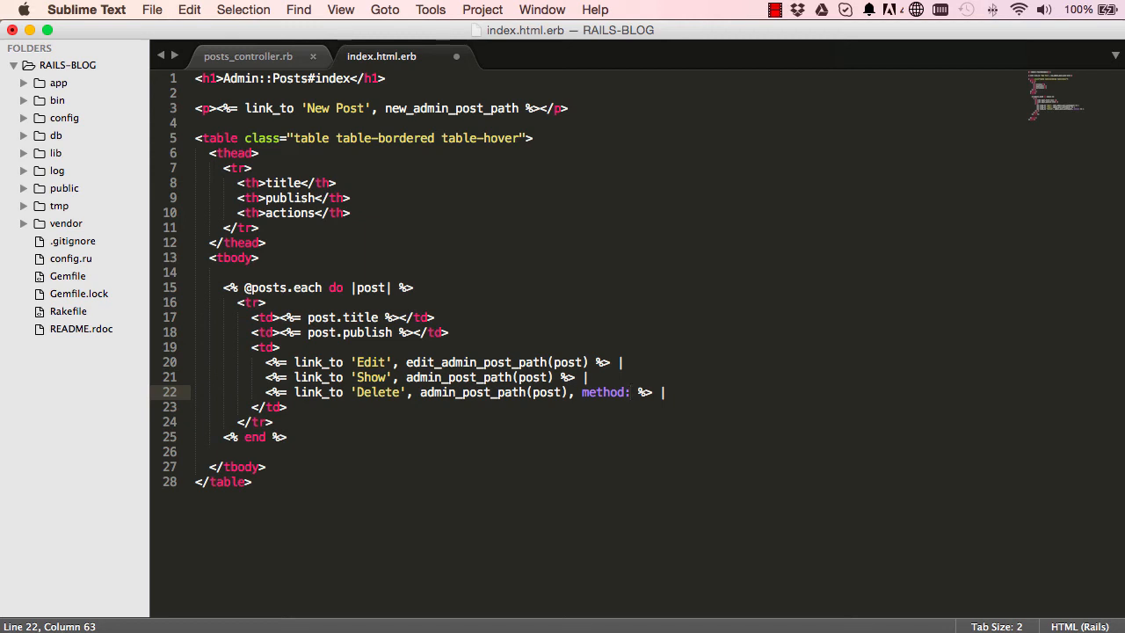
pyautogui.write(':delete')
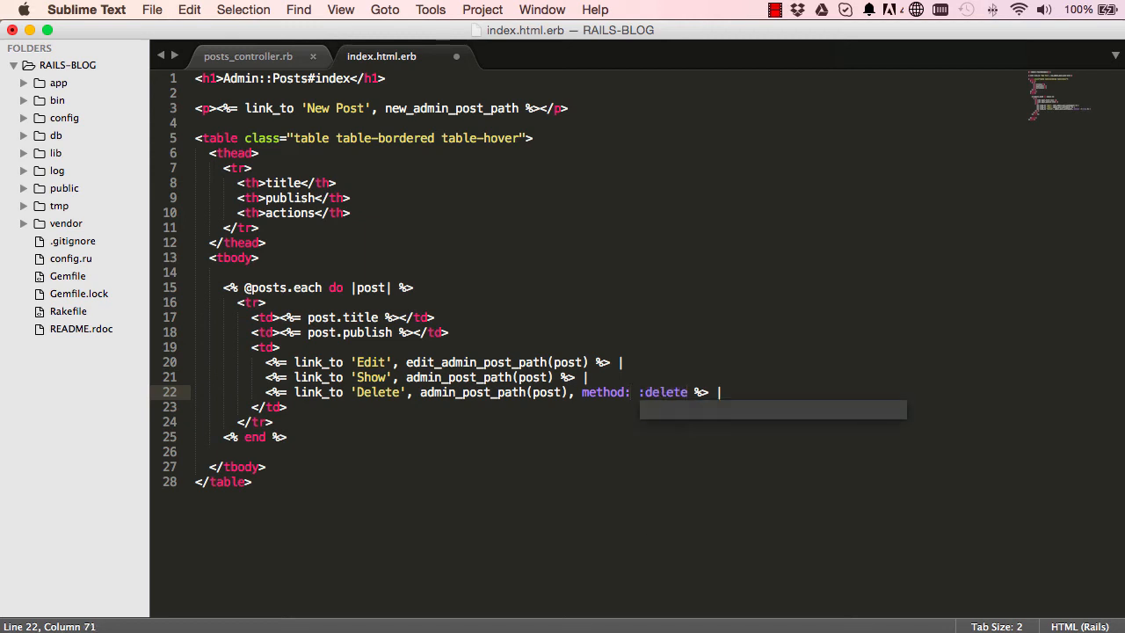
pyautogui.write(', data: {confirm')
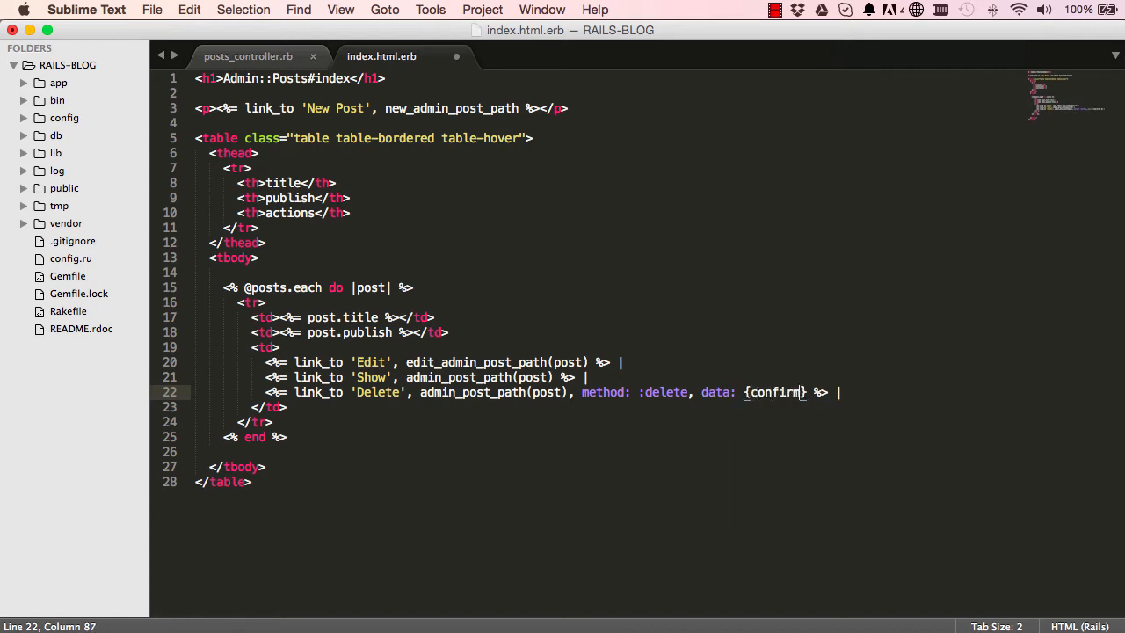
pyautogui.write(": 'Are")
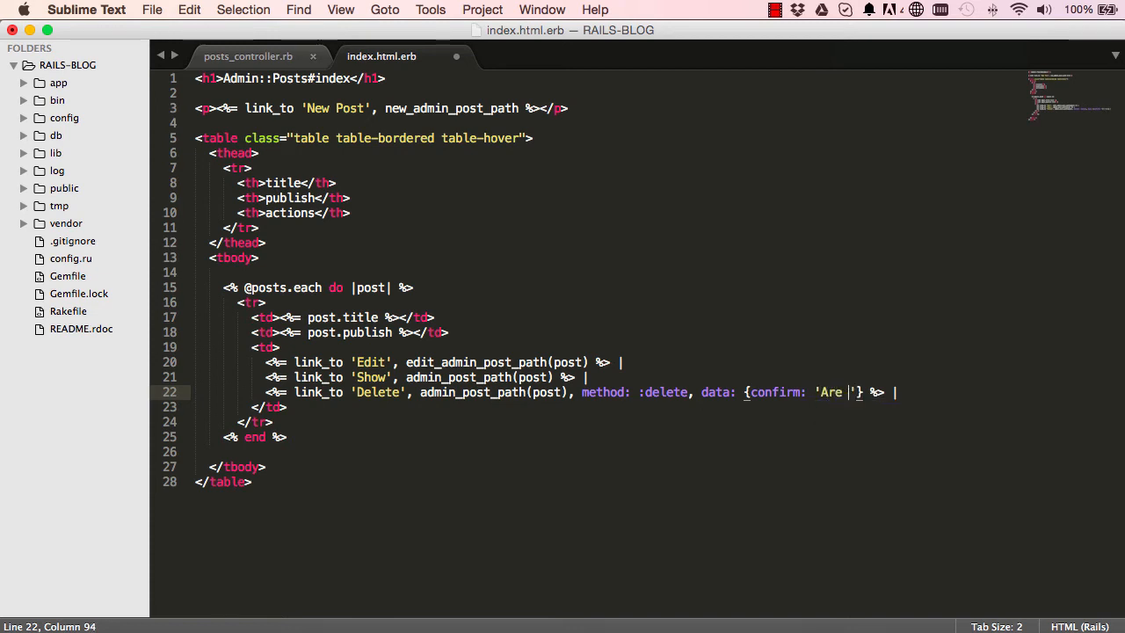
pyautogui.write('you sure?')
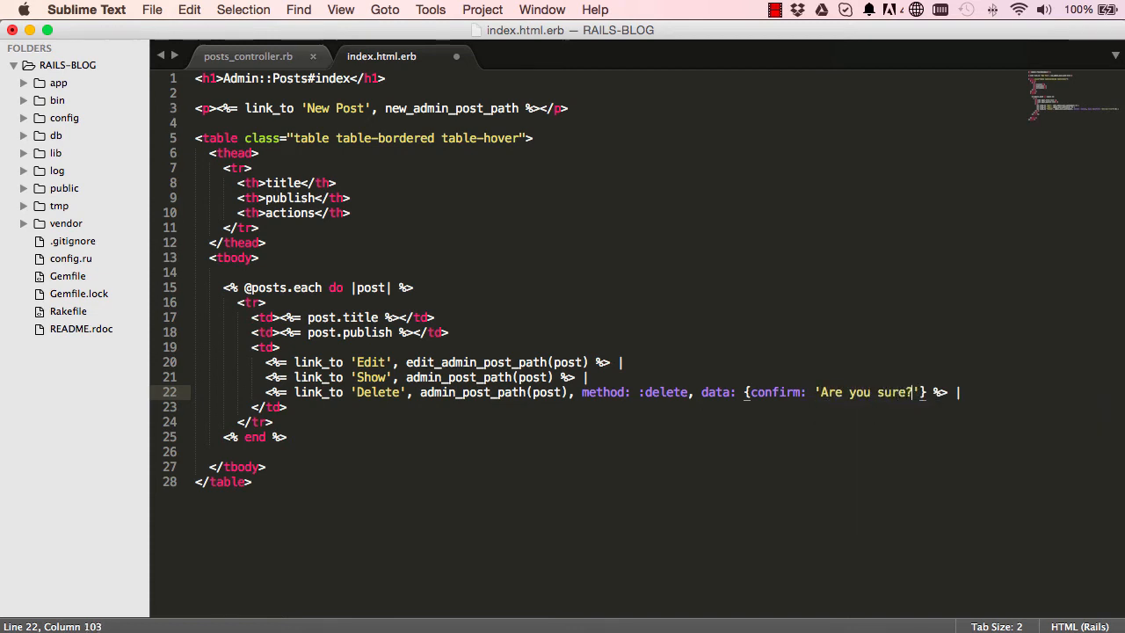
pyautogui.press('cmd+s')
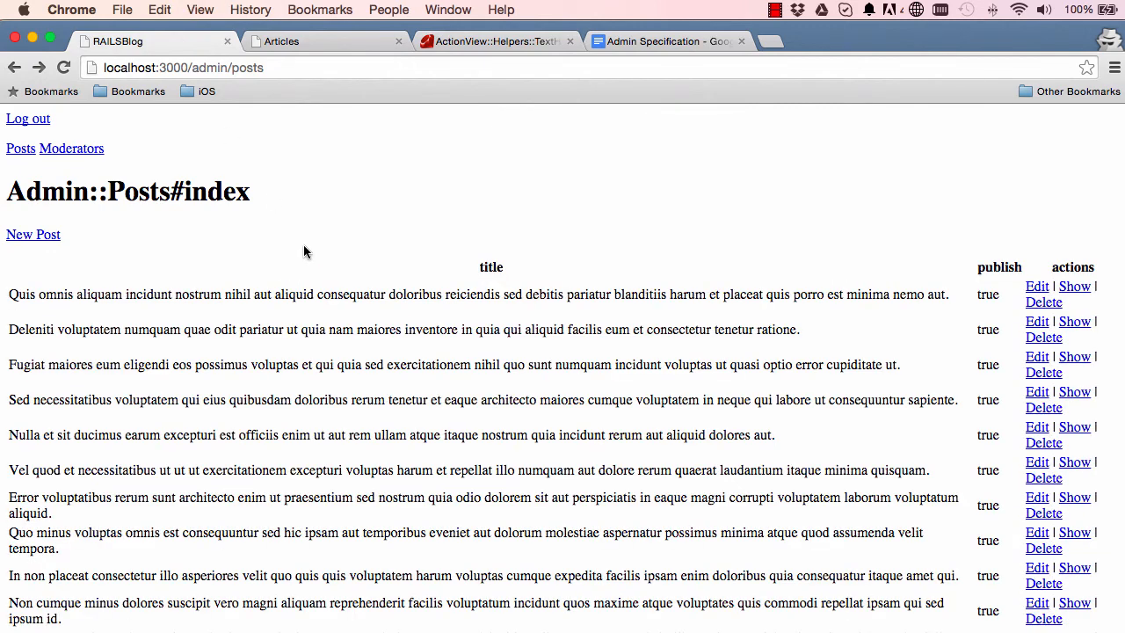
pyautogui.moveTo(180, 374)
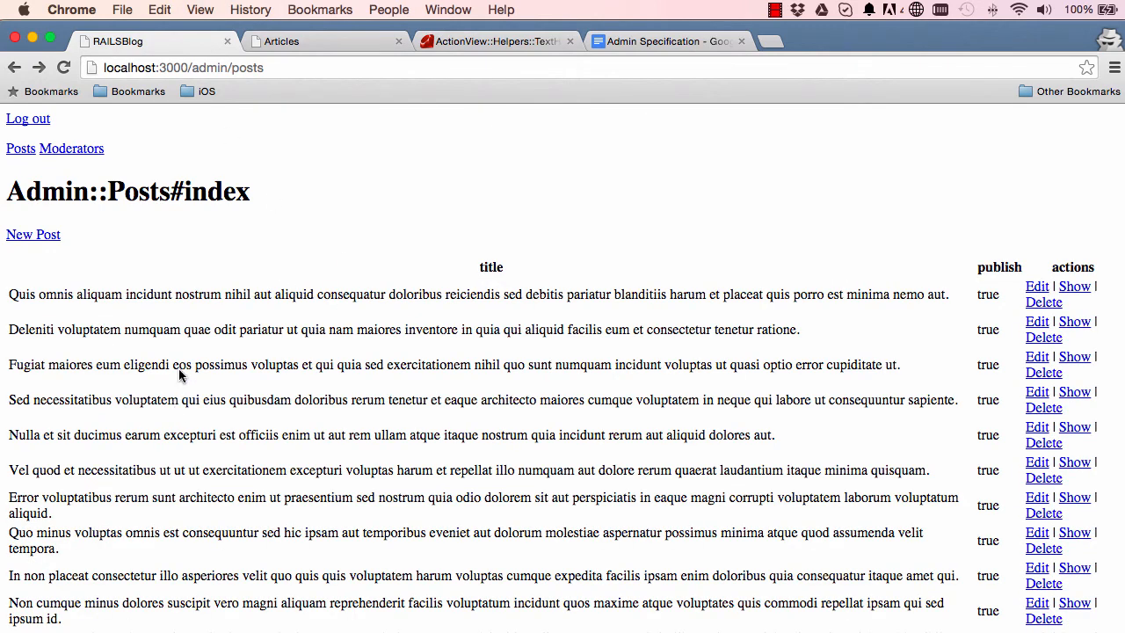
pyautogui.moveTo(170, 299)
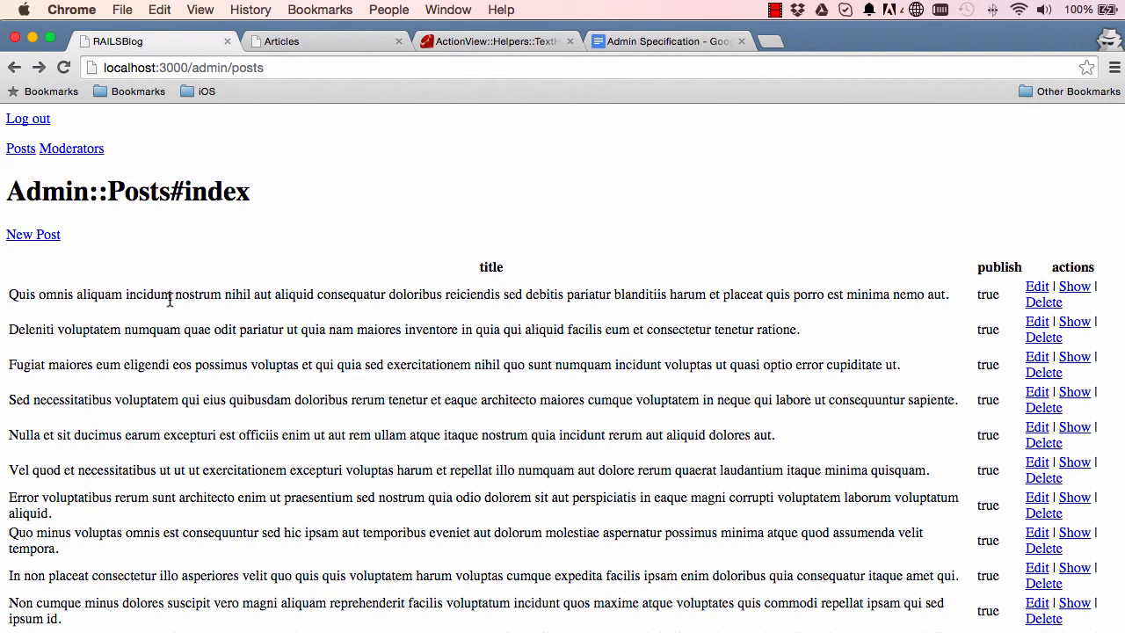
pyautogui.moveTo(868, 297)
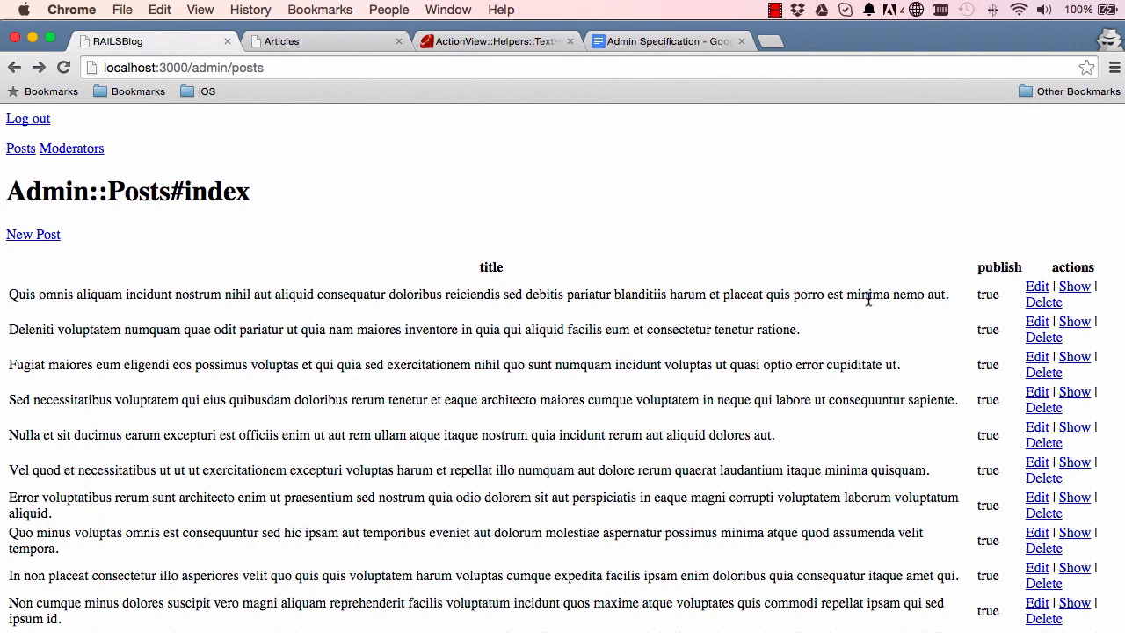
pyautogui.moveTo(486, 57)
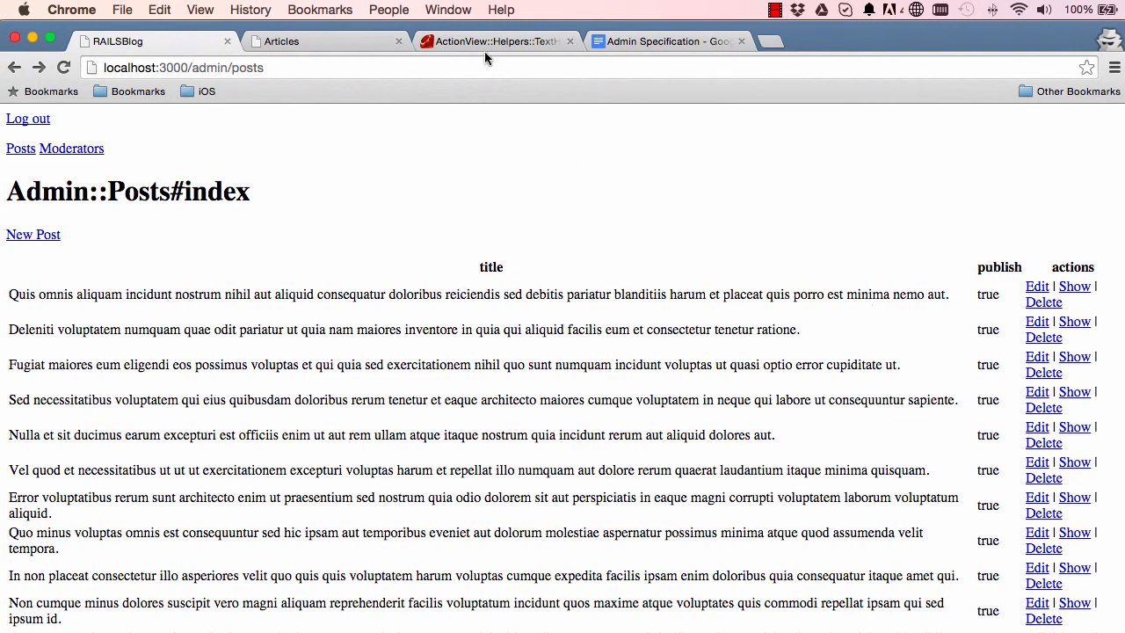
pyautogui.click(489, 41)
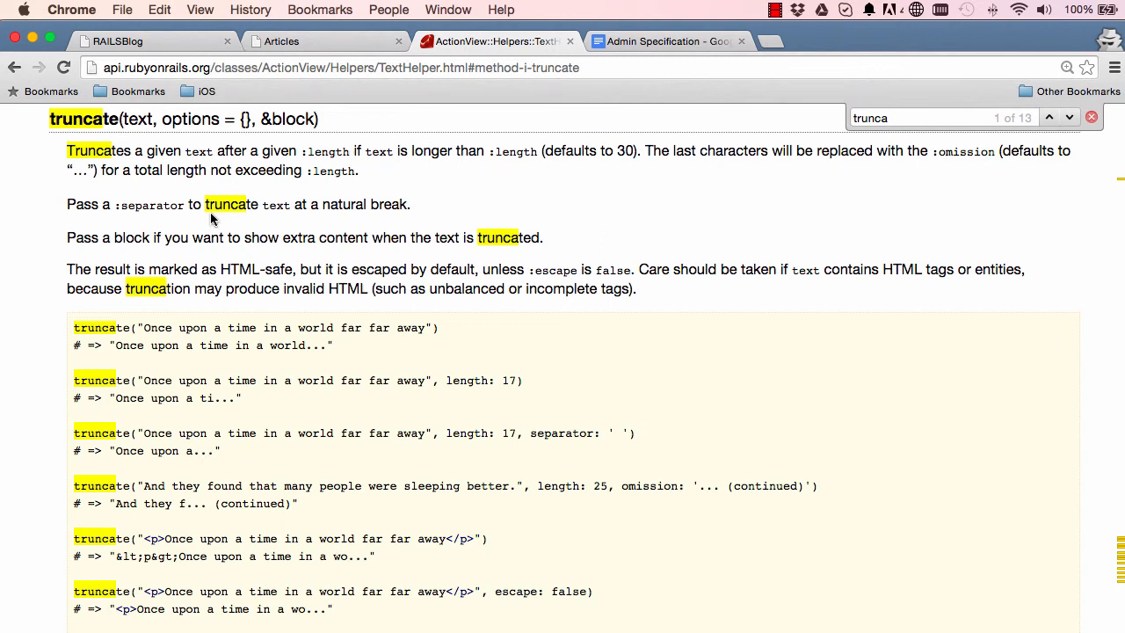
pyautogui.moveTo(281, 72)
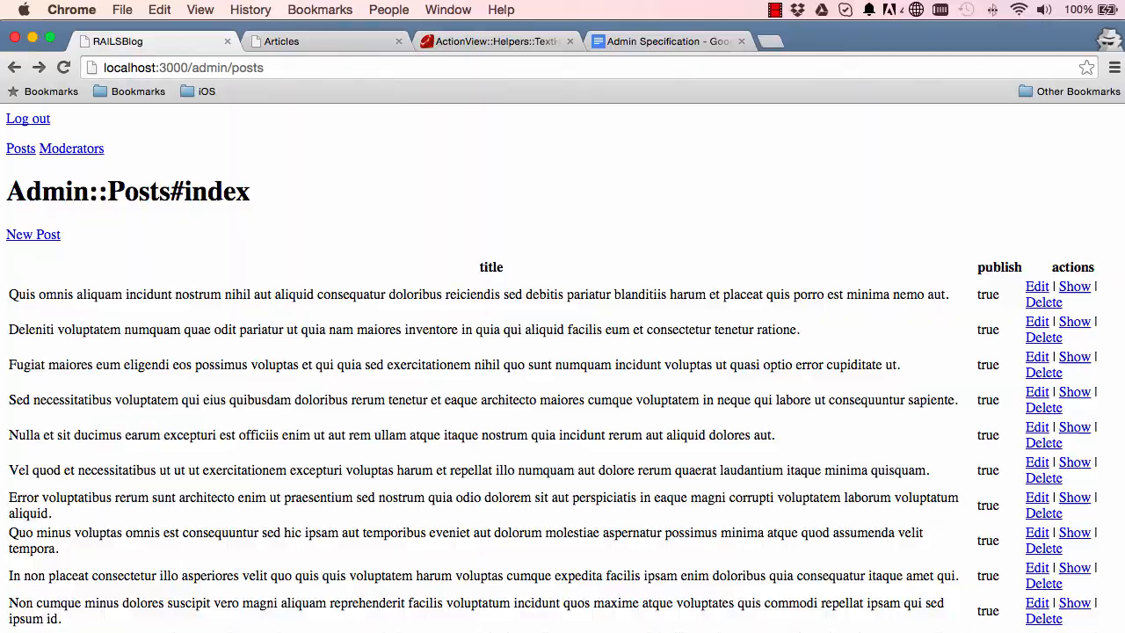
pyautogui.press('cmd+tab')
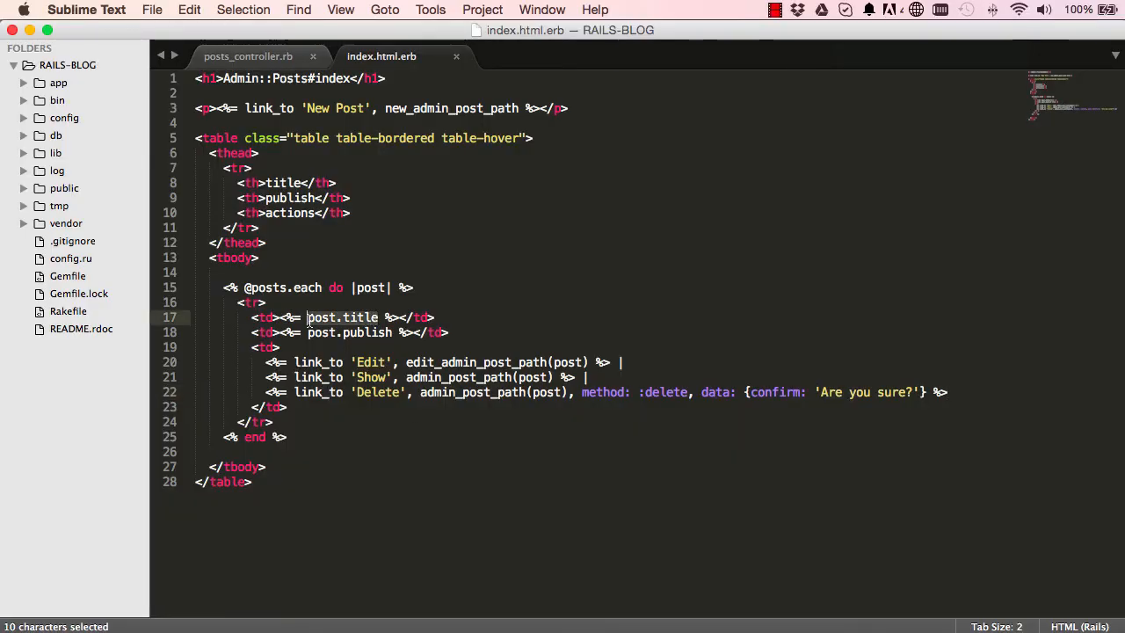
# Change the title cell to truncate(post.title, length: ...) instead of plain post.title
pyautogui.press('cmd+x')
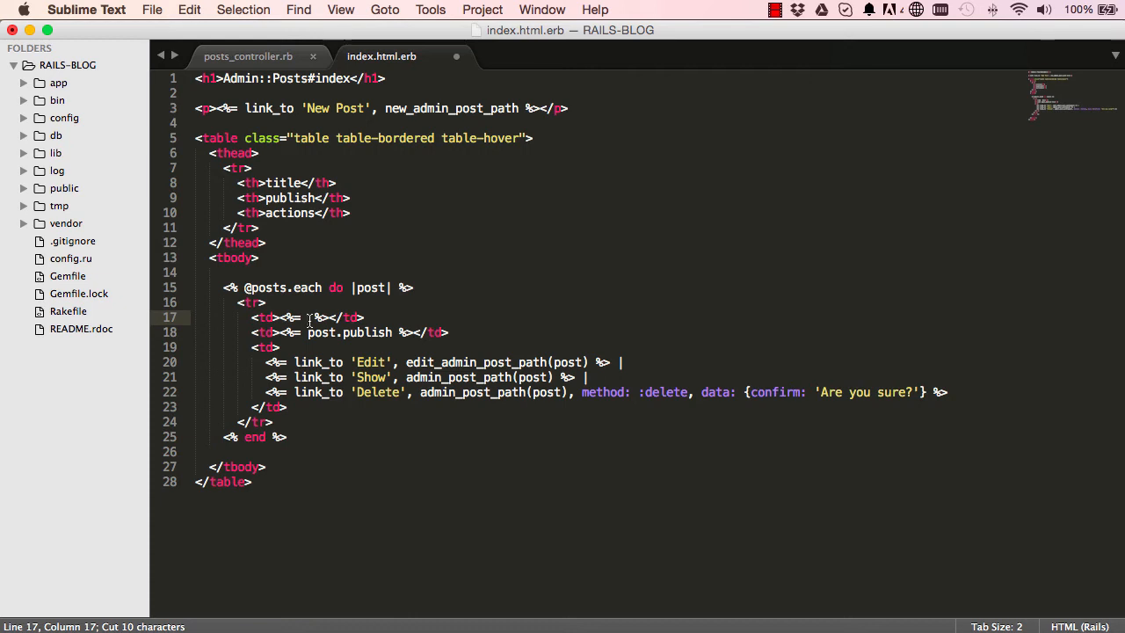
pyautogui.write('truncate')
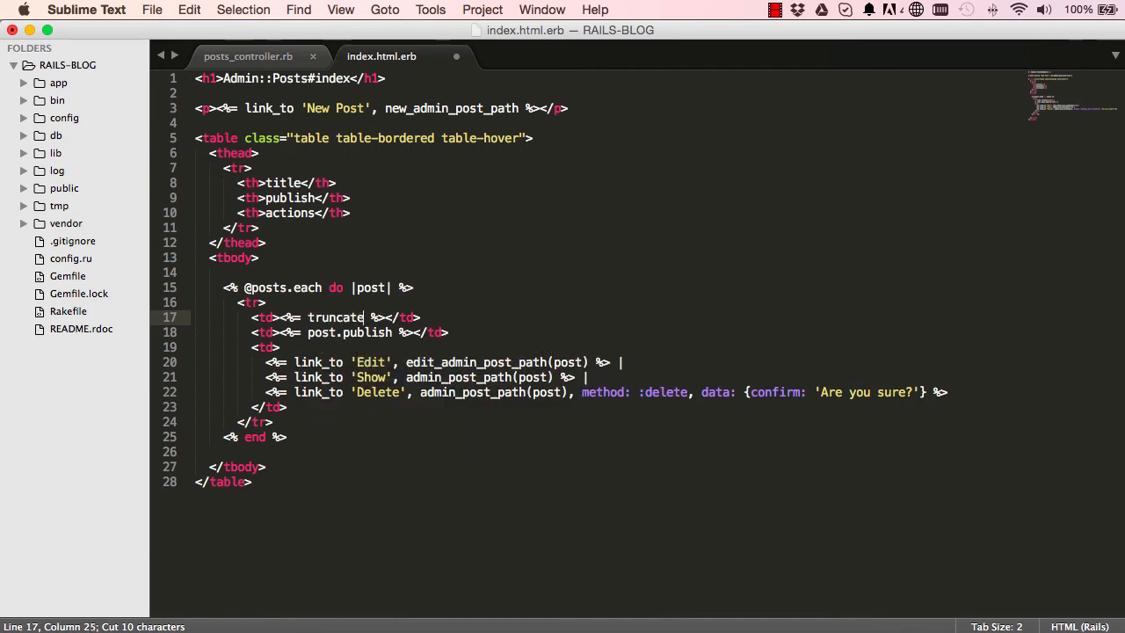
pyautogui.write('()')
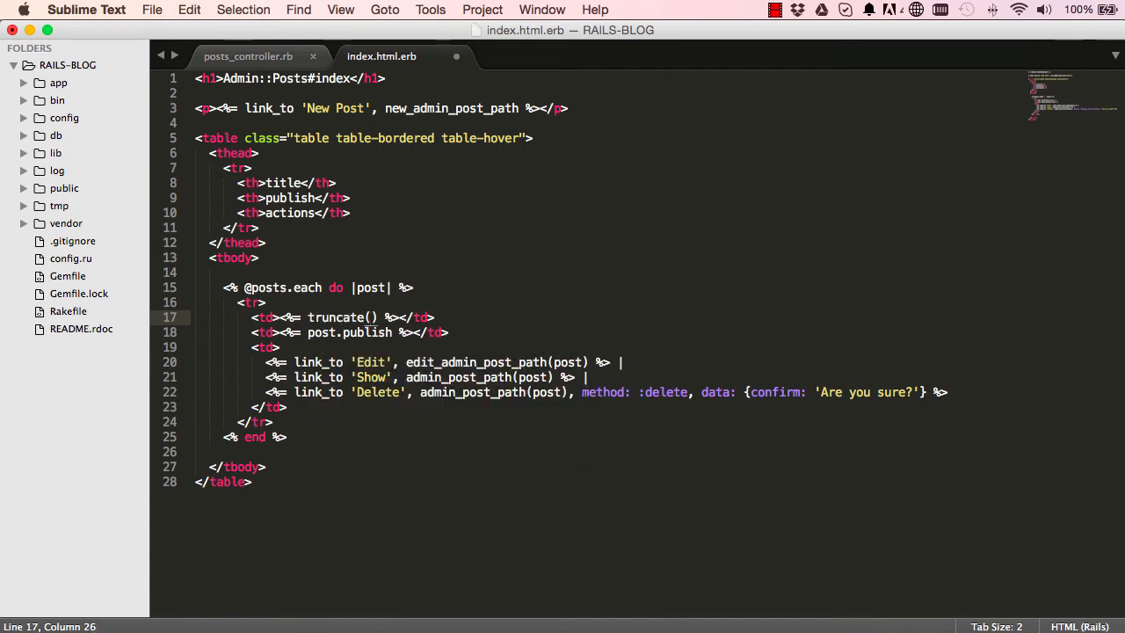
pyautogui.write('post.title,')
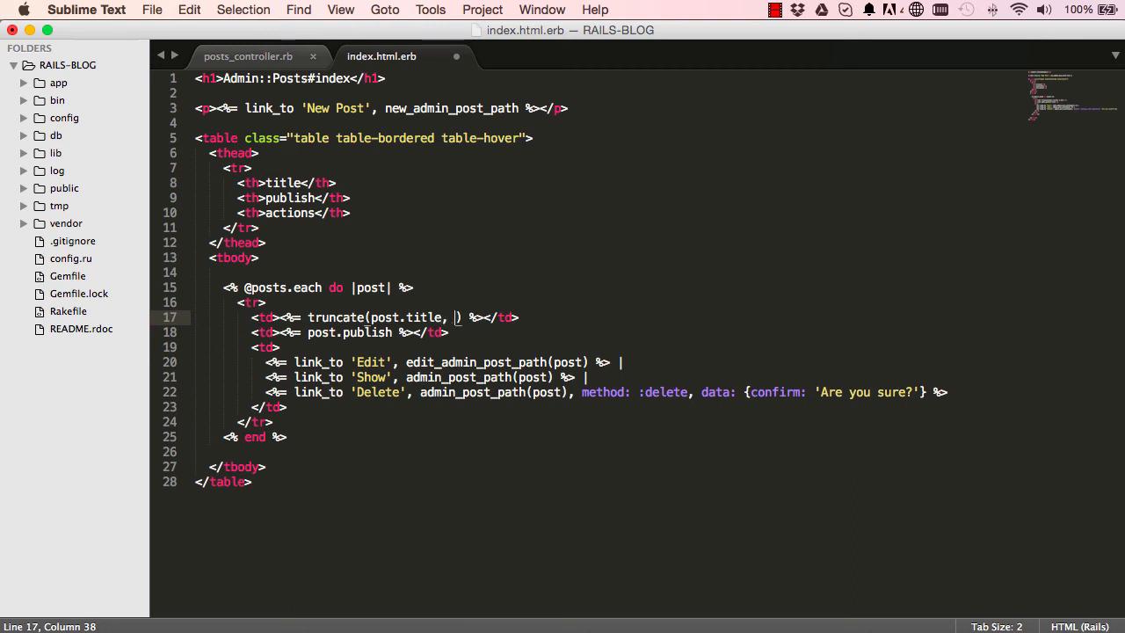
pyautogui.write('length:')
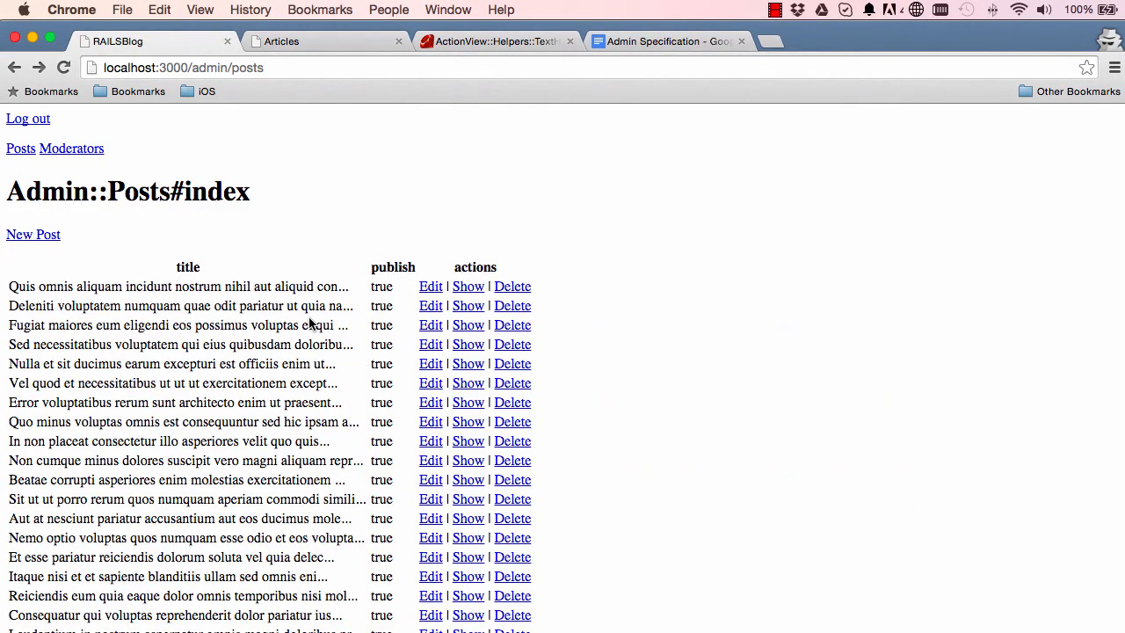
pyautogui.moveTo(43, 286)
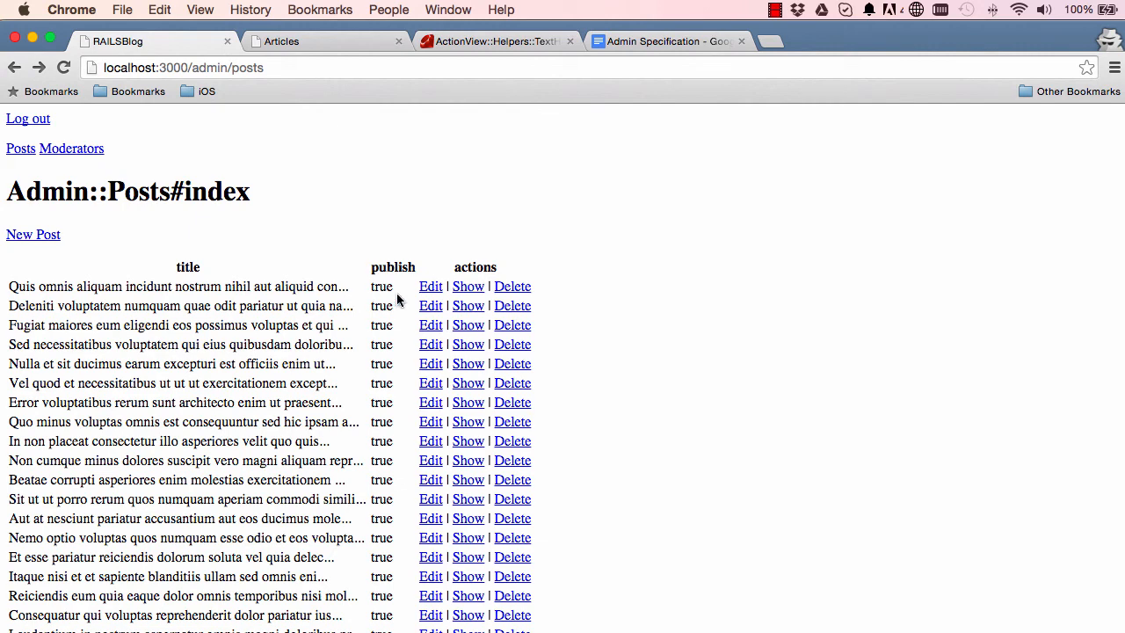
# Scroll through the truncated posts table, then return to the Articles template tab
pyautogui.scroll(-3)
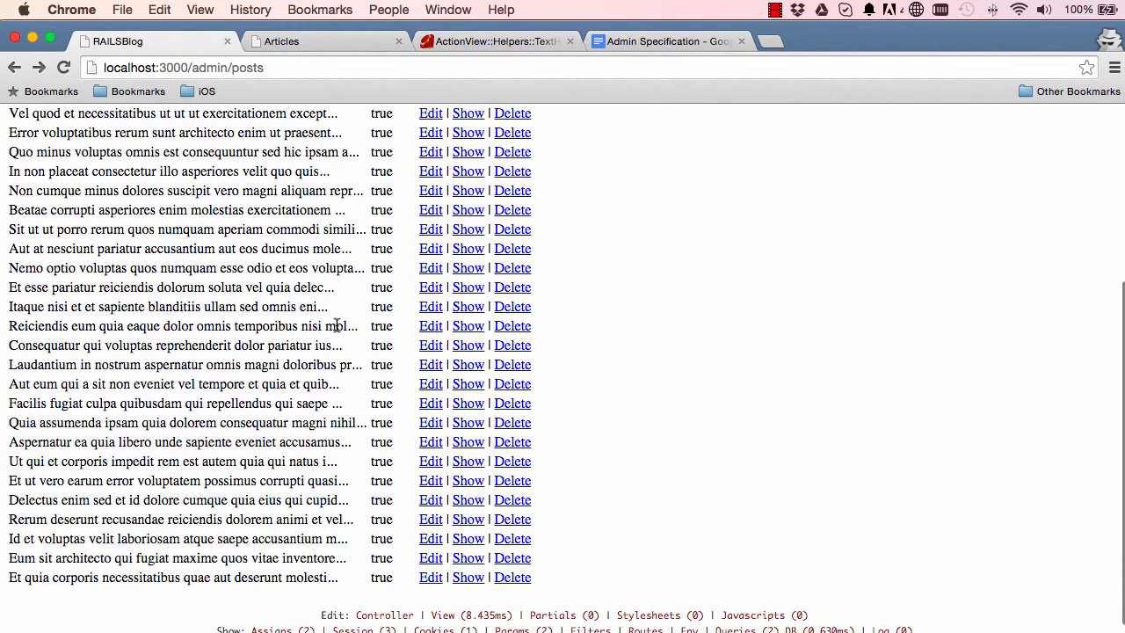
pyautogui.scroll(3)
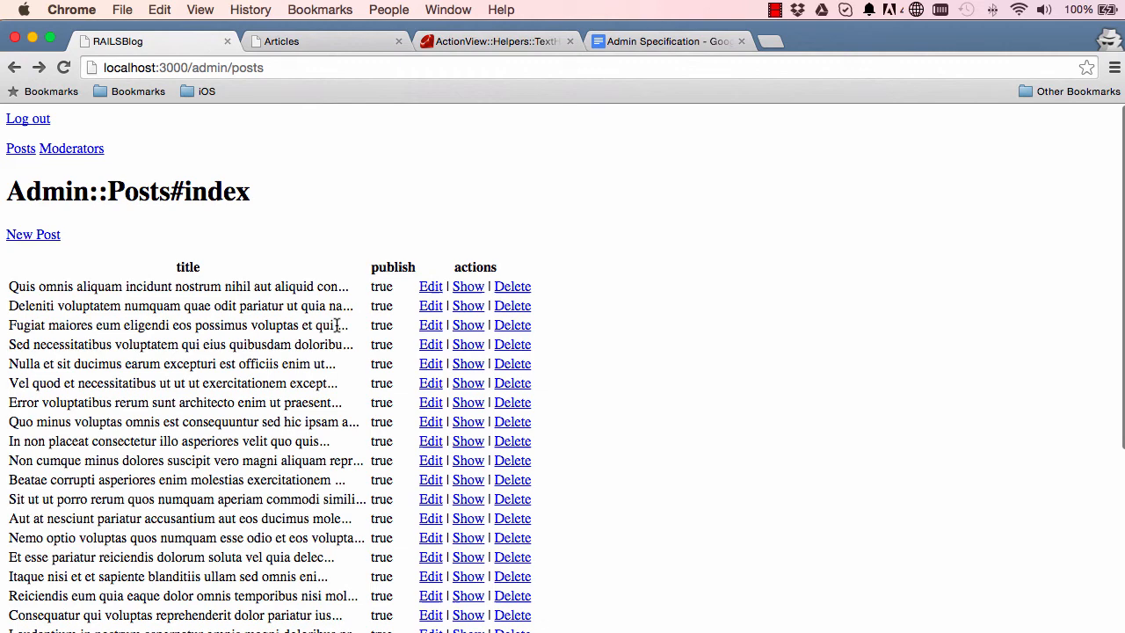
pyautogui.moveTo(358, 391)
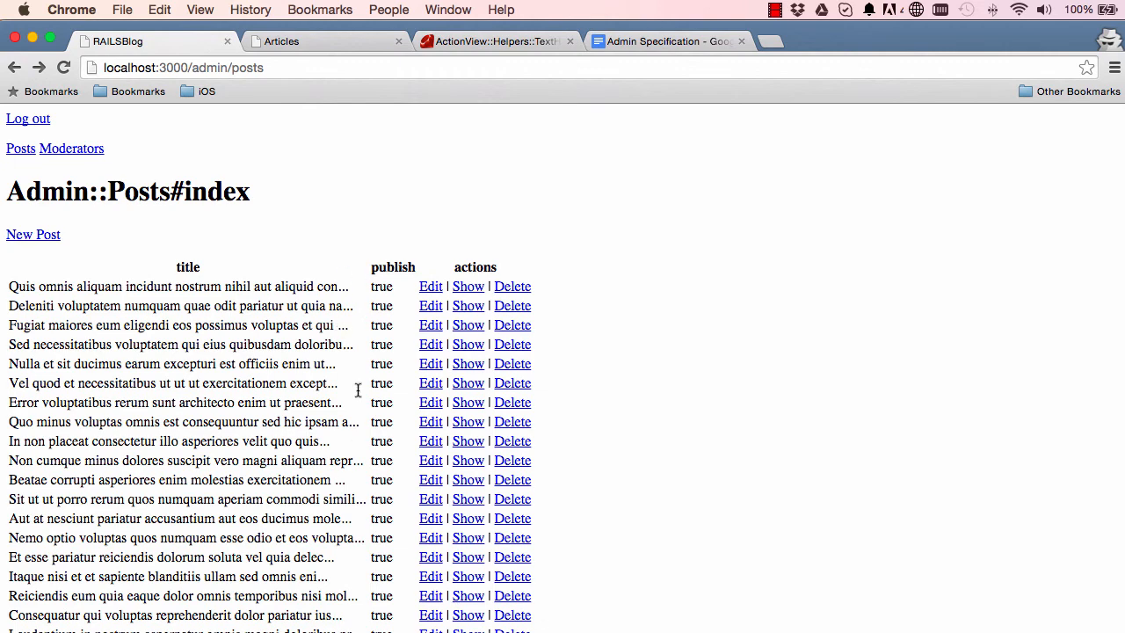
pyautogui.moveTo(283, 64)
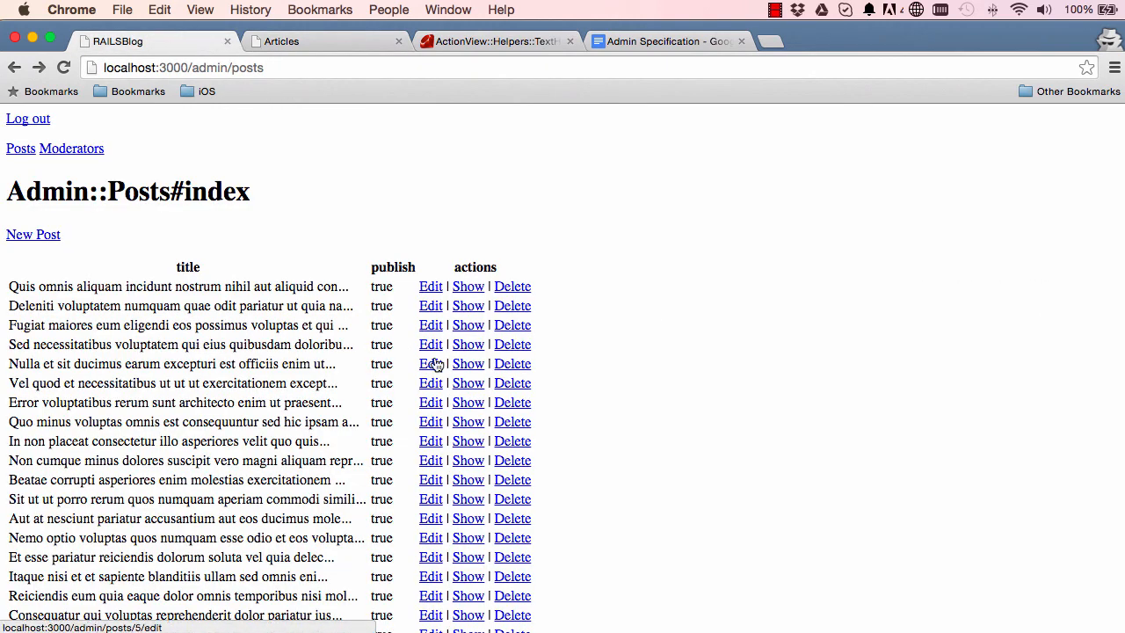
pyautogui.click(430, 363)
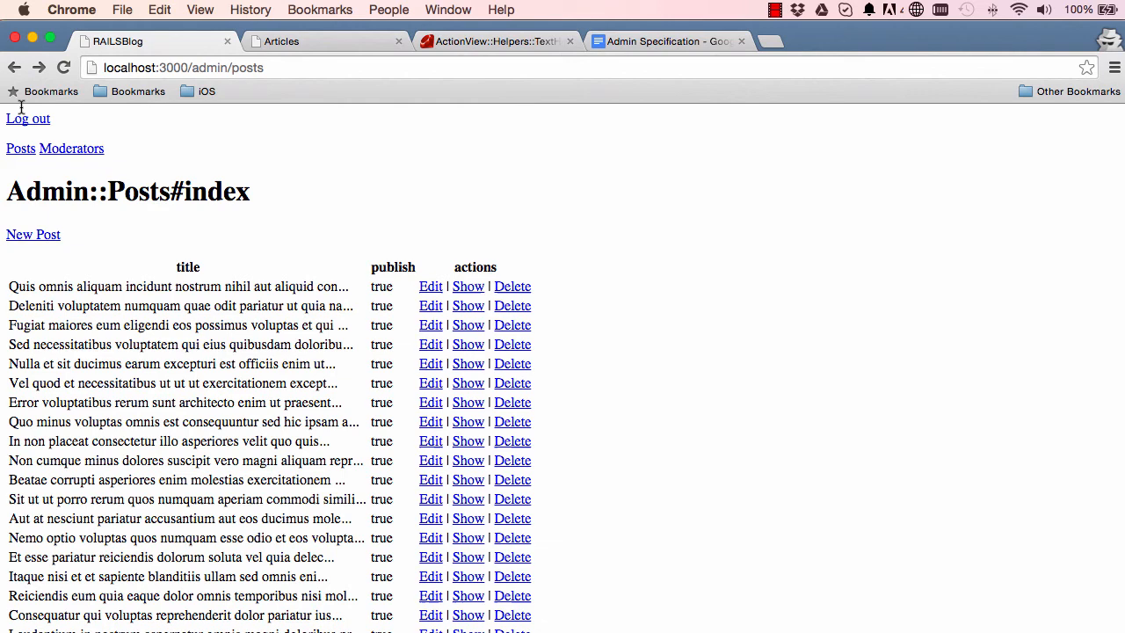
pyautogui.click(281, 40)
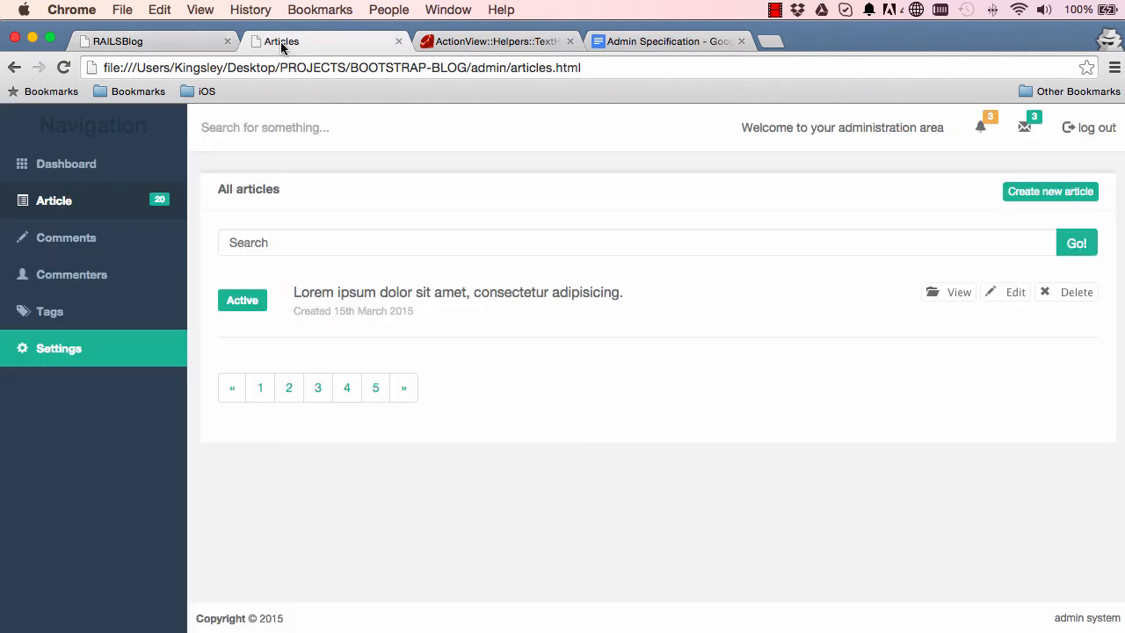